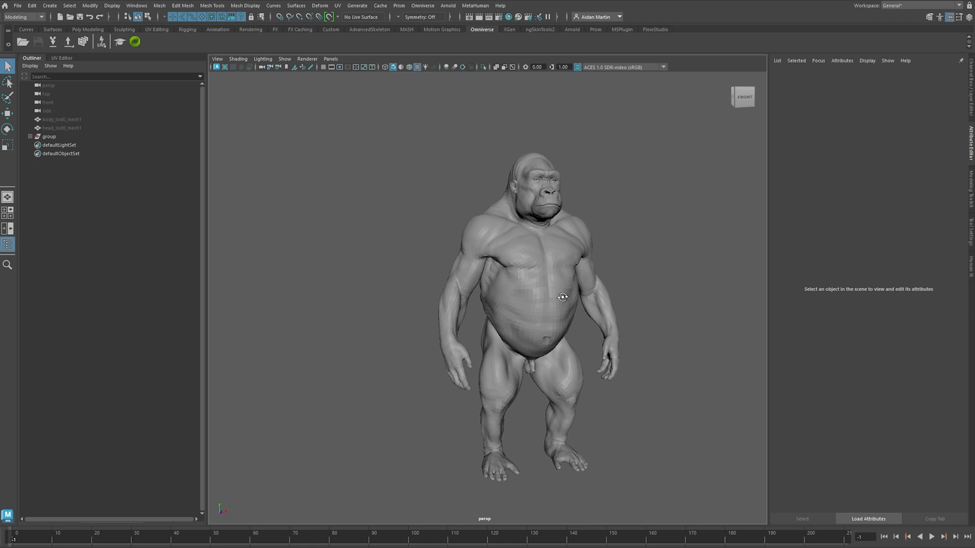
Step: Orbit and zoom the viewport to inspect the gorilla's torso and head
drag(563, 298, 428, 268)
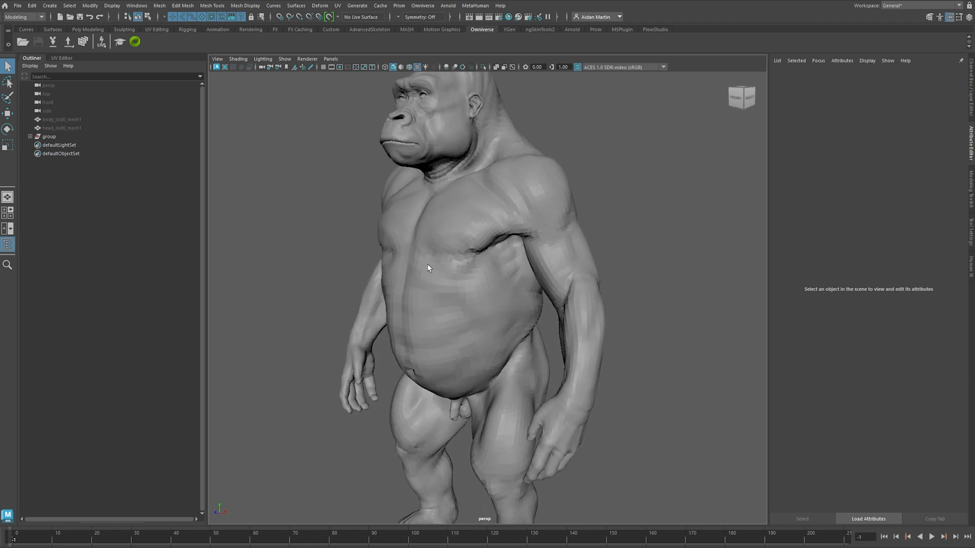
drag(428, 268, 565, 291)
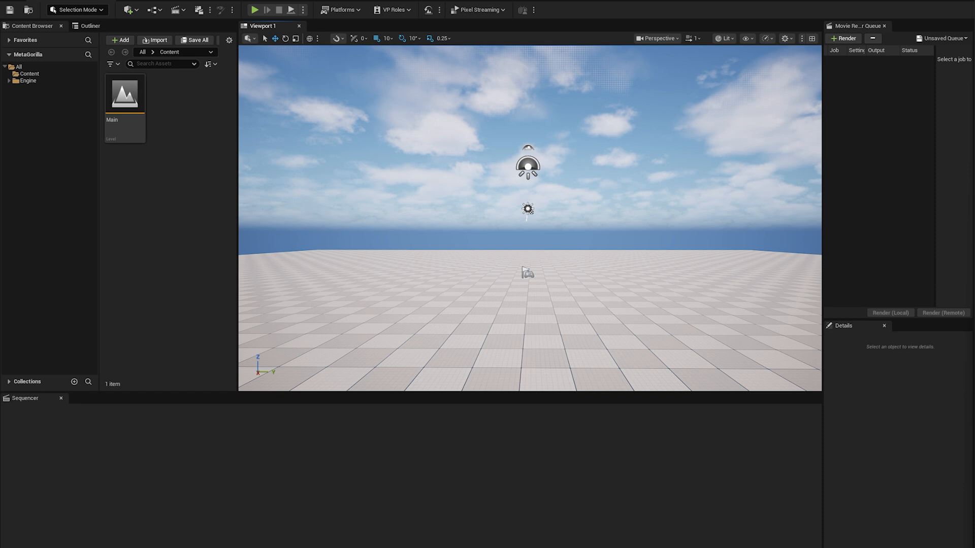
mouse_move(449, 236)
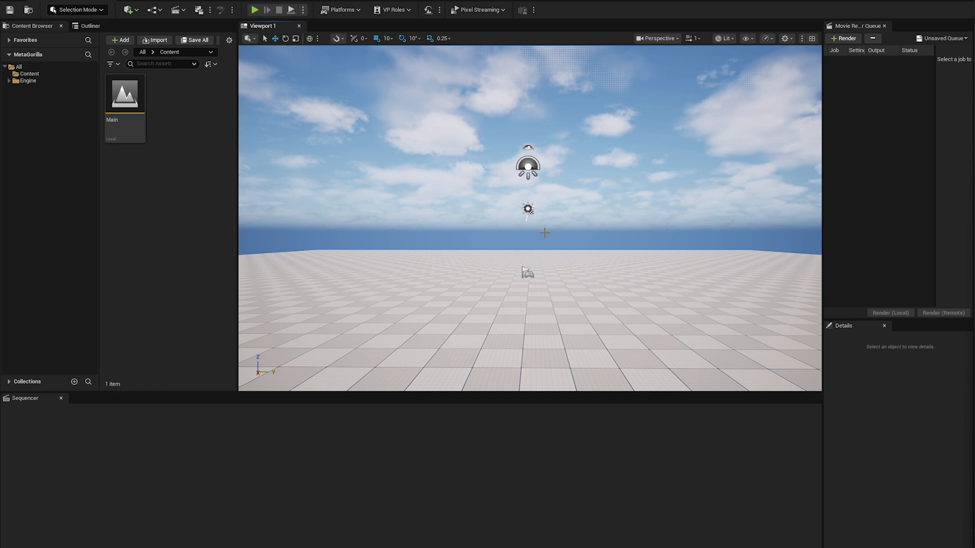
mouse_move(558, 271)
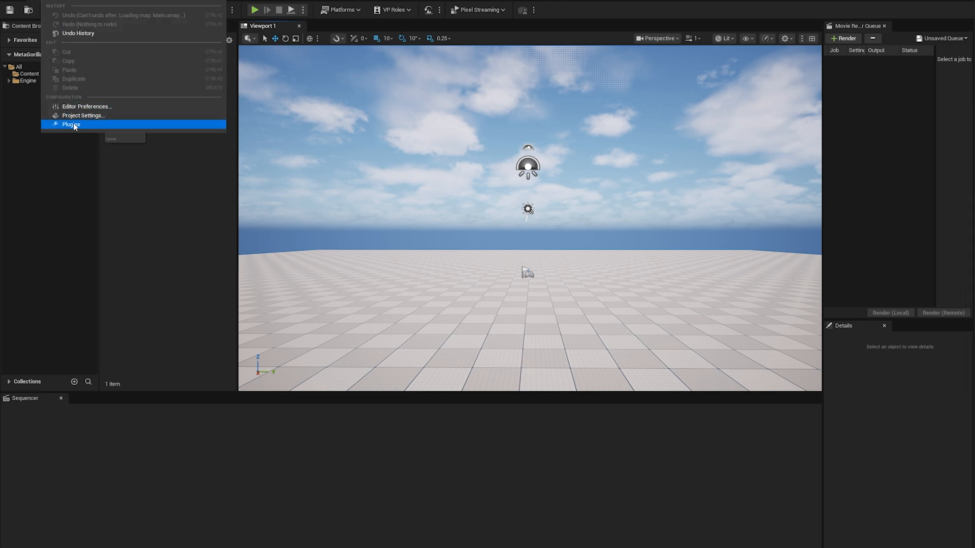
Step: Filter plugins for 'metah', enable the MetaHuman plugins and restart the editor
click(71, 123)
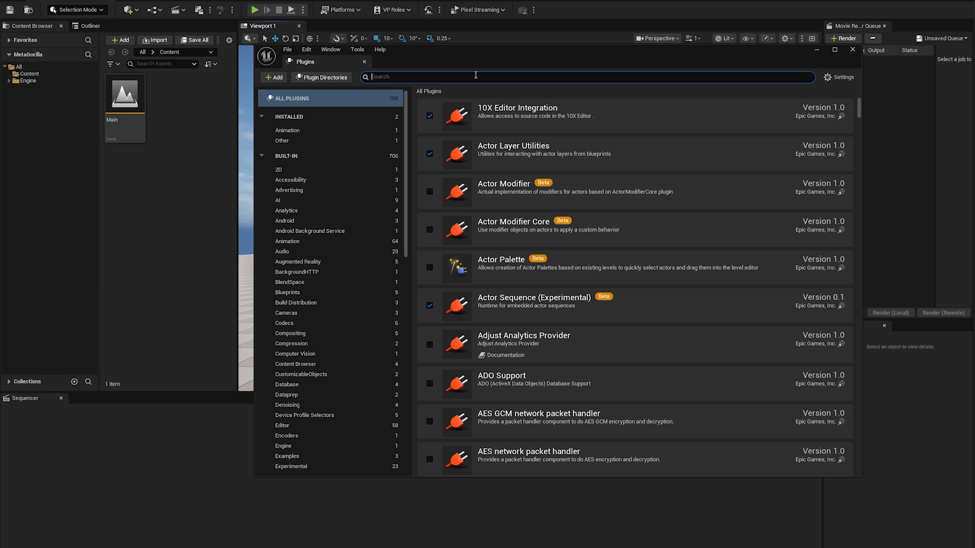
text(metahuman)
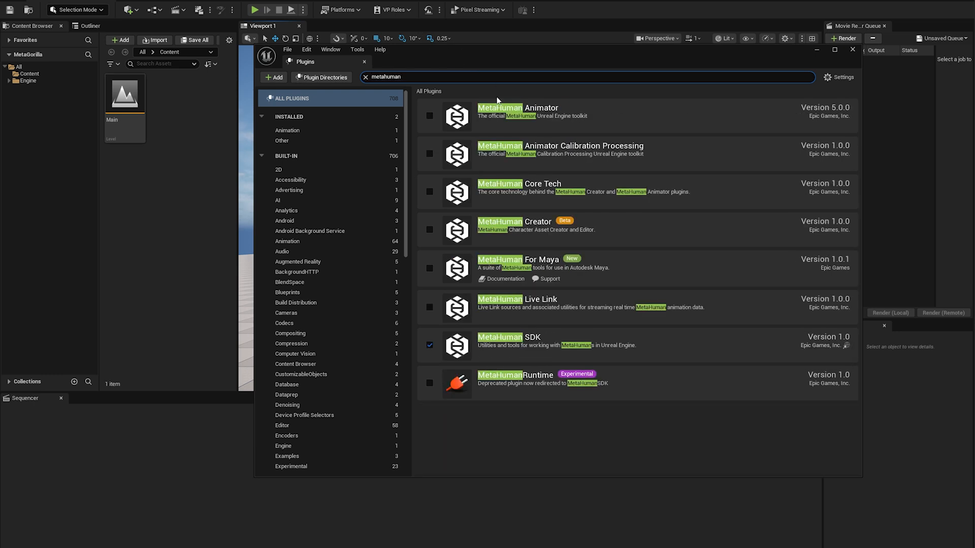
mouse_move(524, 201)
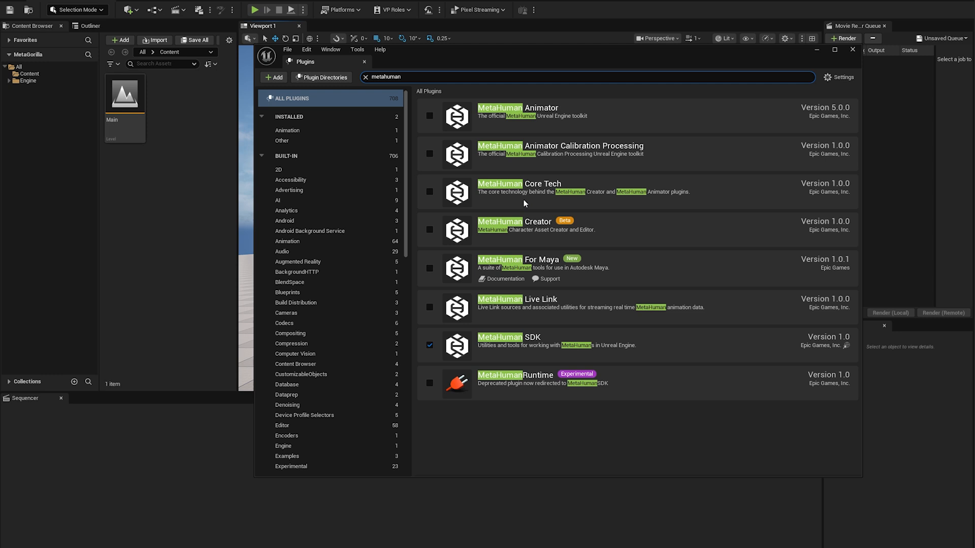
mouse_move(474, 119)
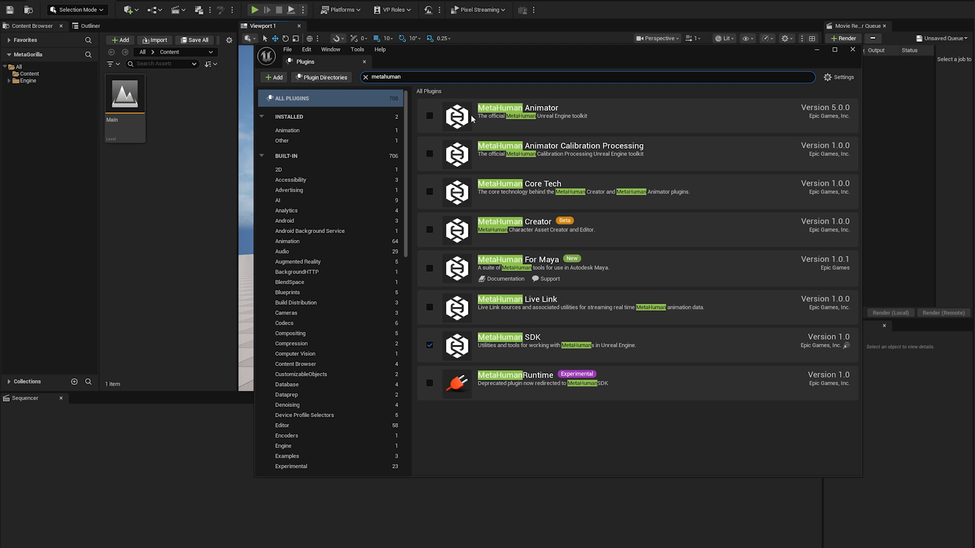
click(429, 116)
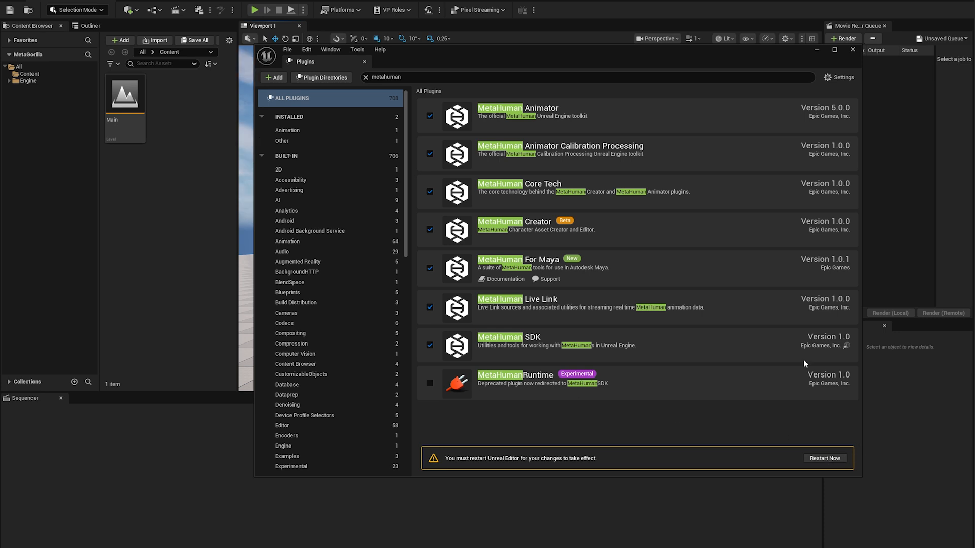
mouse_move(797, 360)
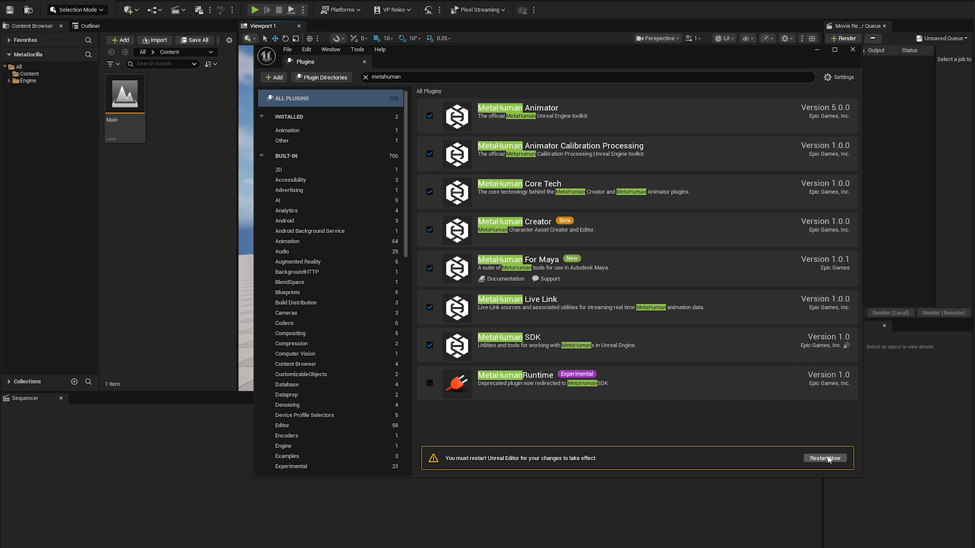
click(826, 458)
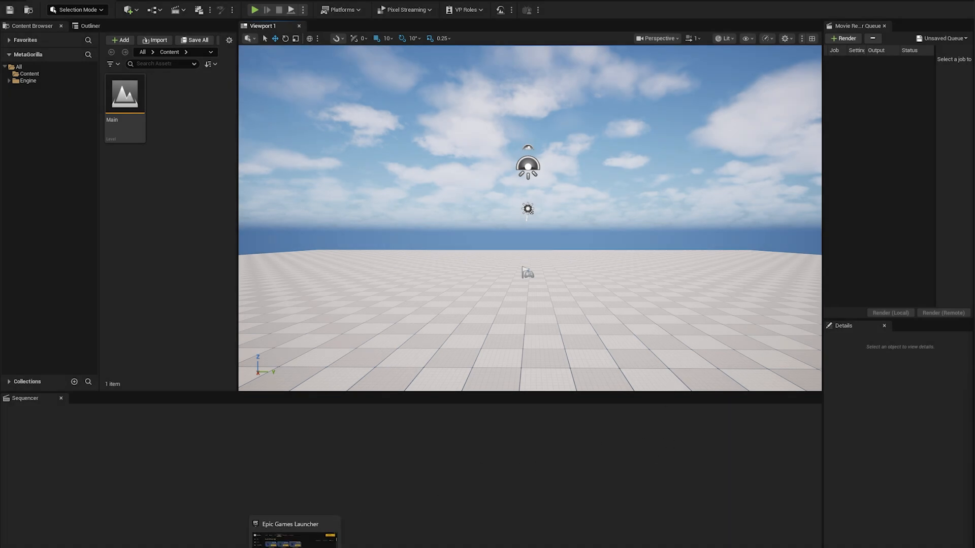
Step: Verify MetaHuman Creator Core Data in the 5.6.0 install options, then return to the editor
click(289, 525)
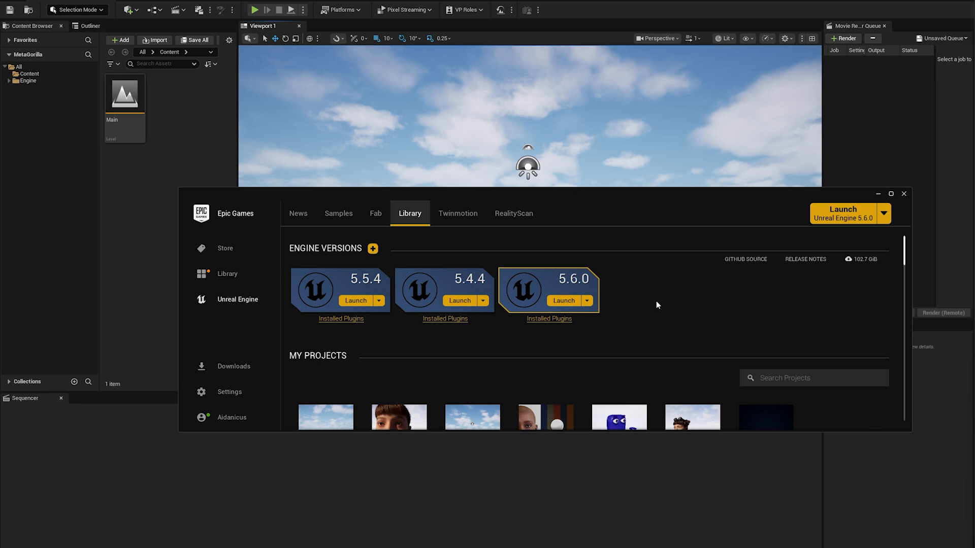
mouse_move(661, 329)
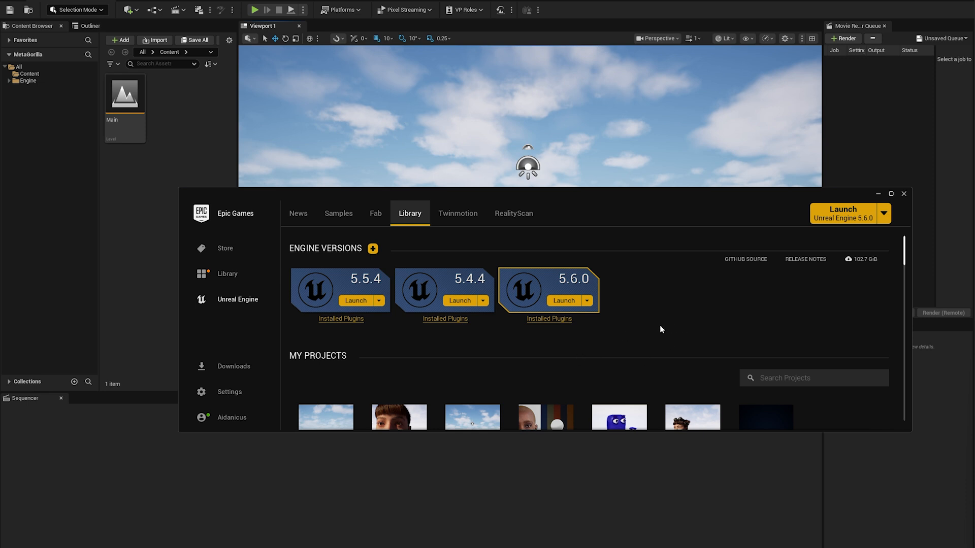
mouse_move(569, 284)
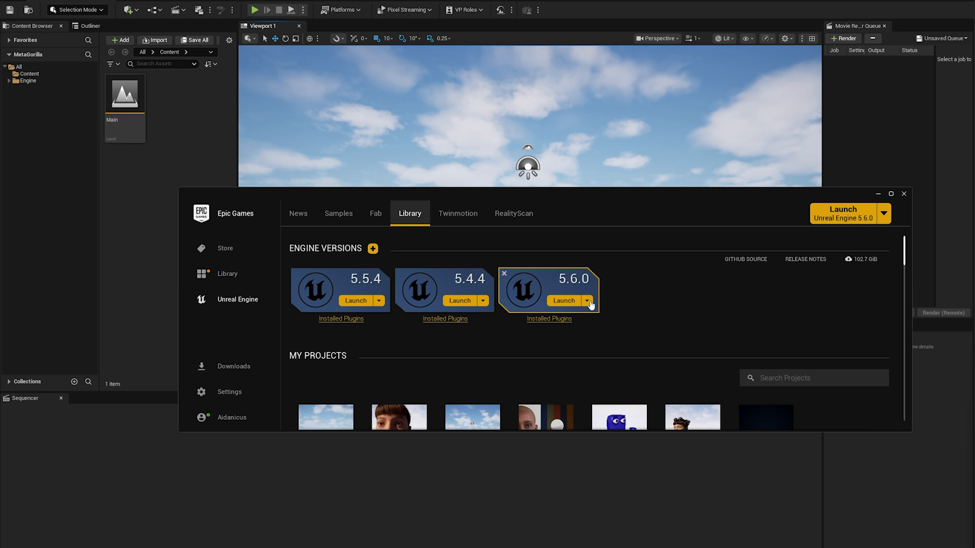
click(586, 300)
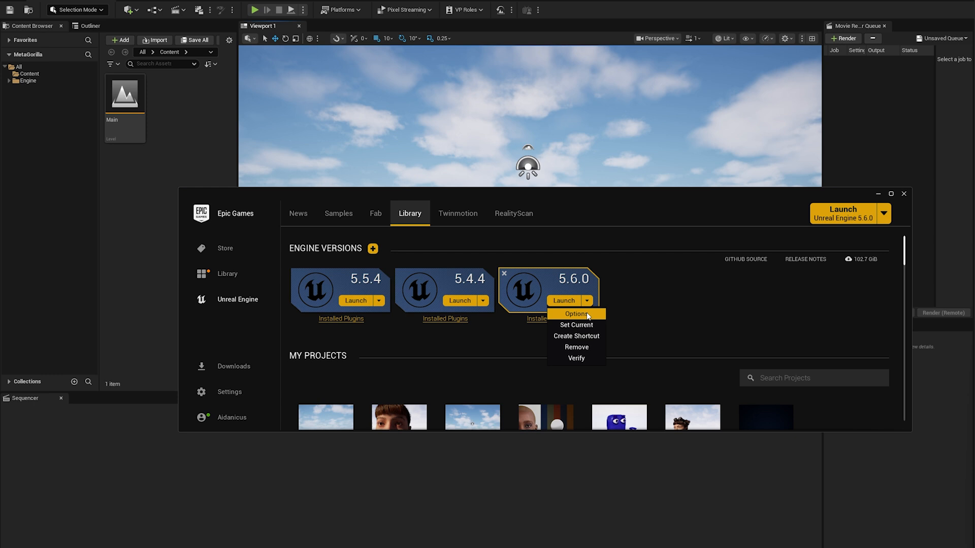
click(575, 314)
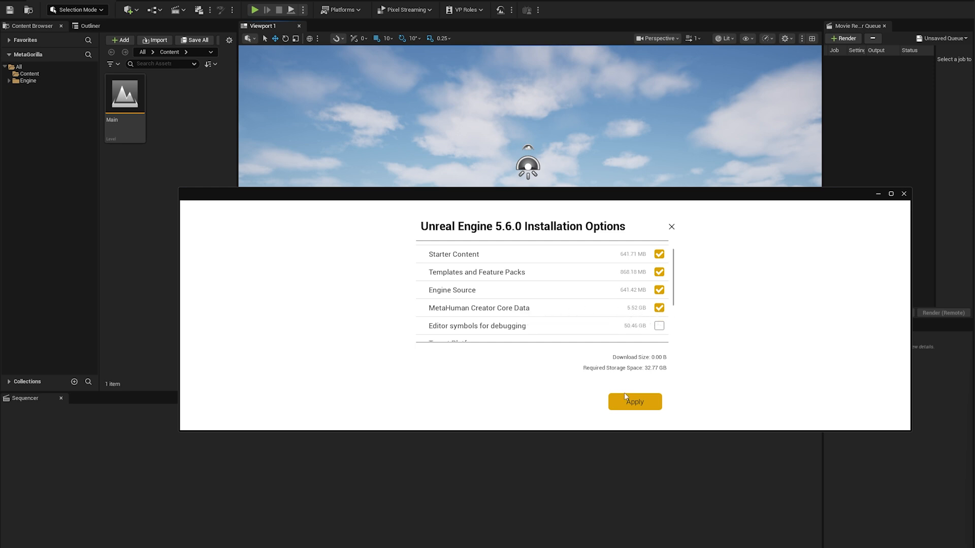
mouse_move(632, 346)
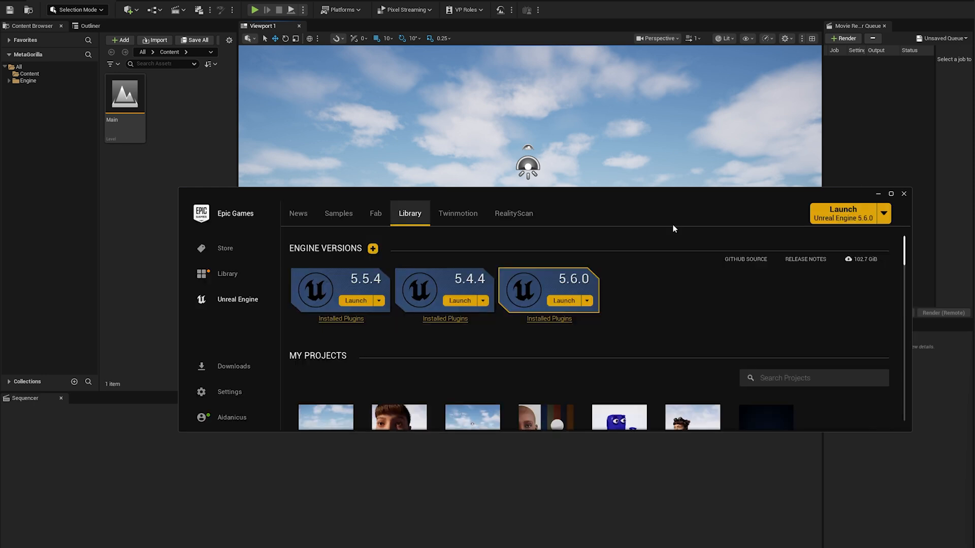
click(904, 193)
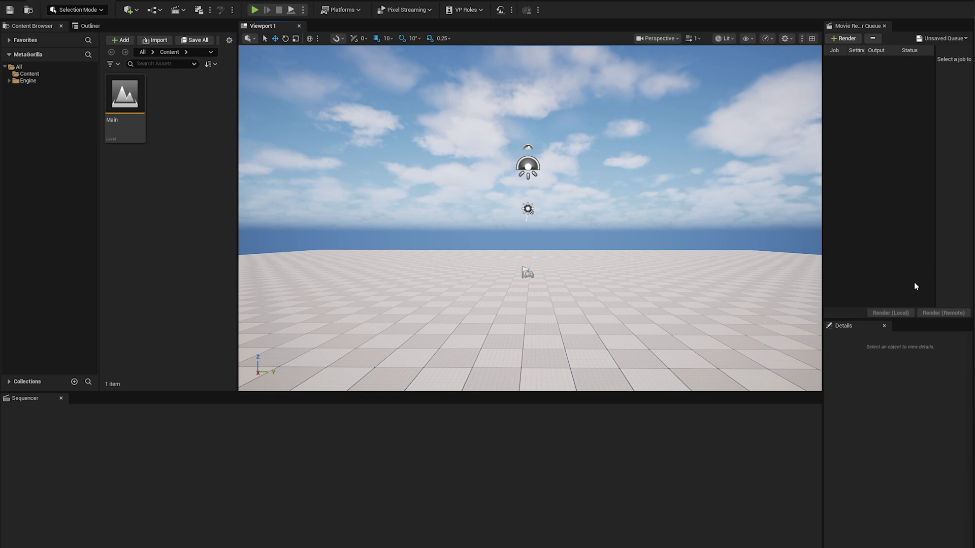
Step: Create a MetaHuman Character asset named 'char' in Content and open it for editing
click(25, 73)
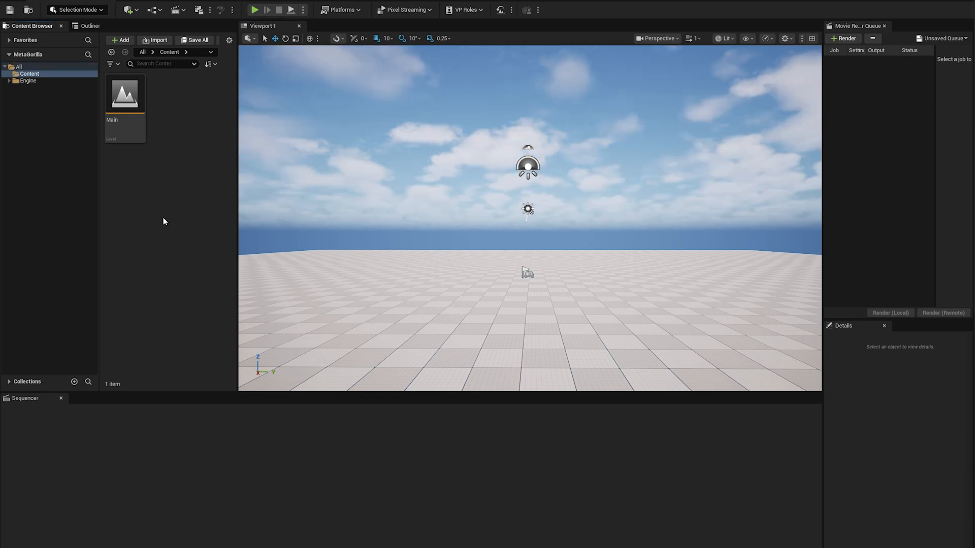
mouse_move(149, 202)
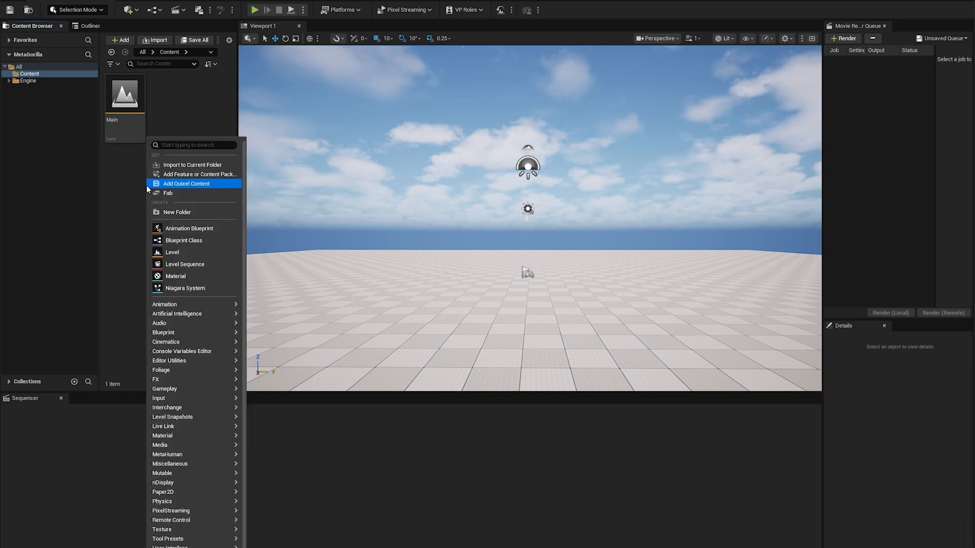
mouse_move(168, 454)
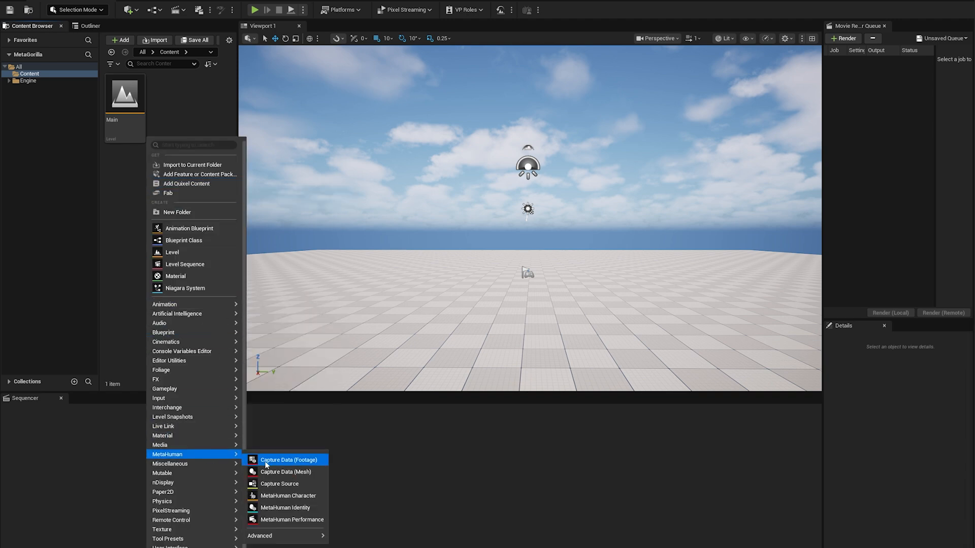
click(287, 495)
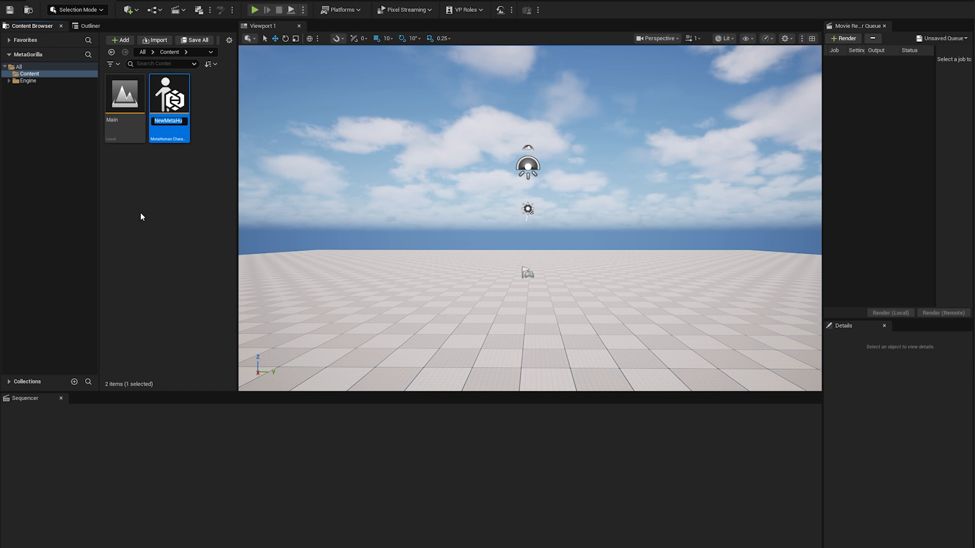
text(char)
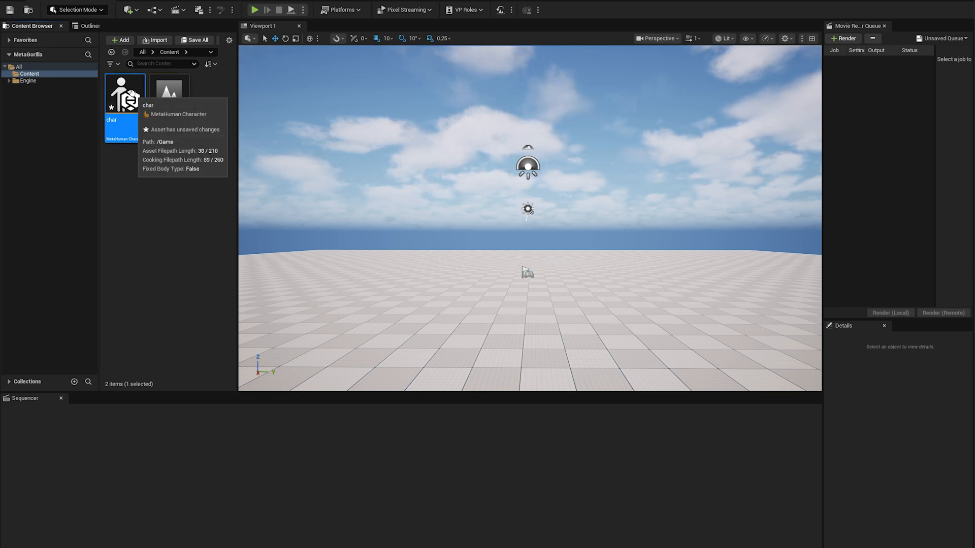
double_click(125, 92)
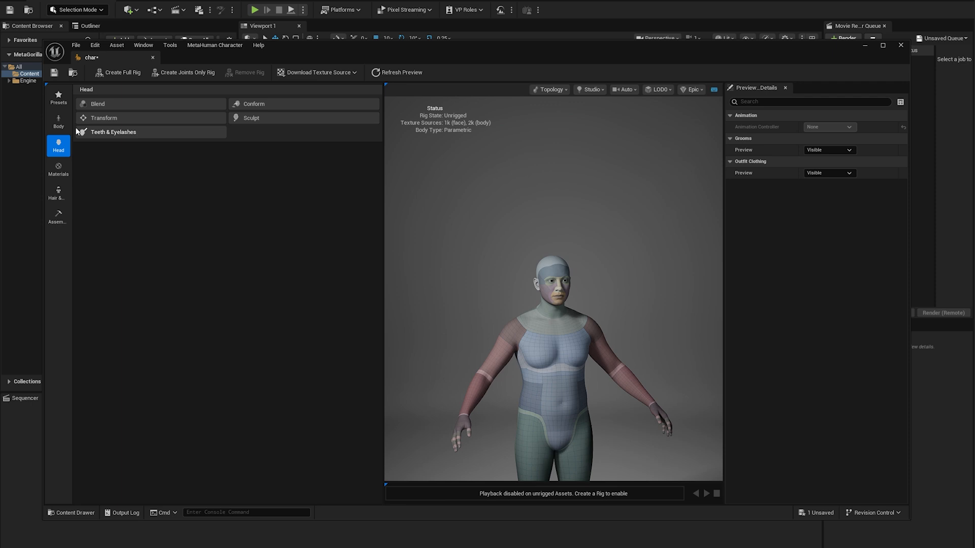
Step: Browse the body and preset panels and apply the Dominic character preset
click(59, 122)
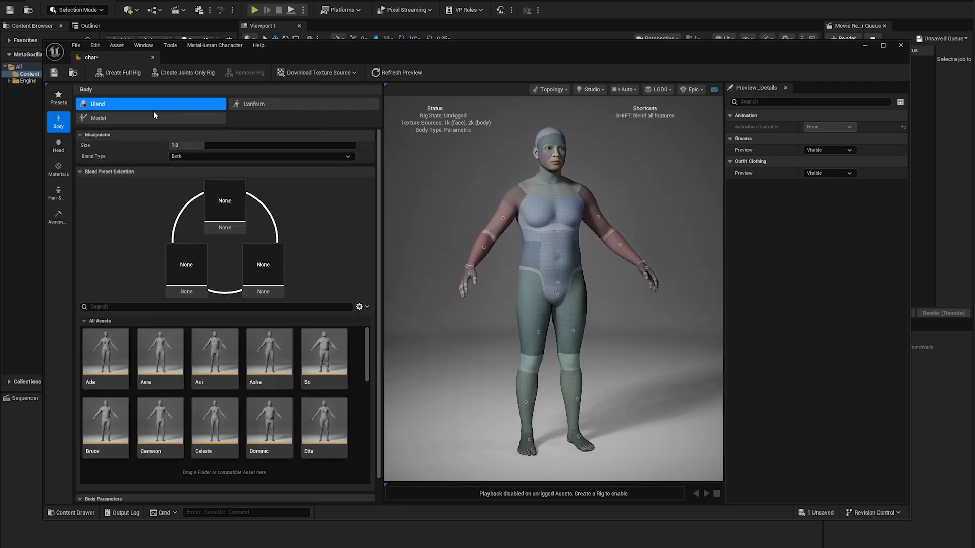
click(59, 96)
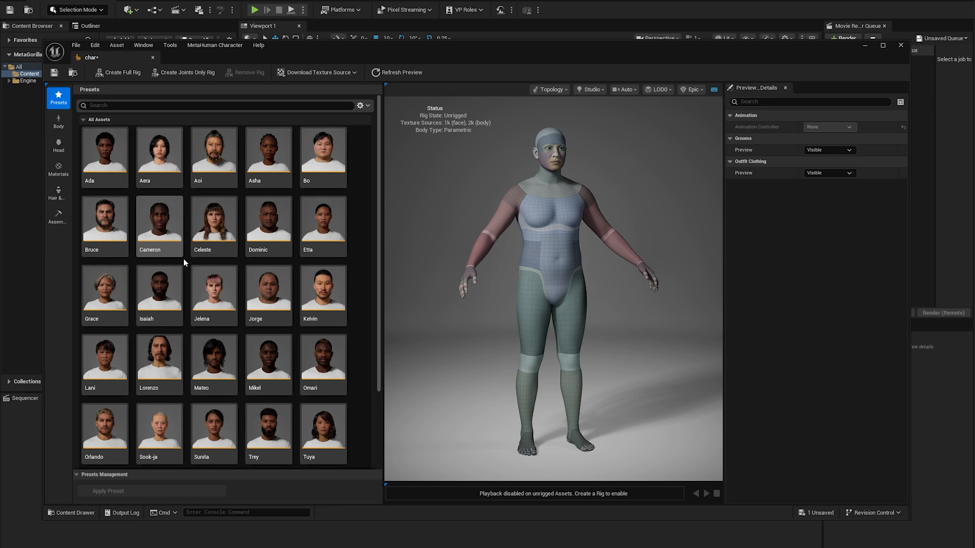
scroll(down, 3)
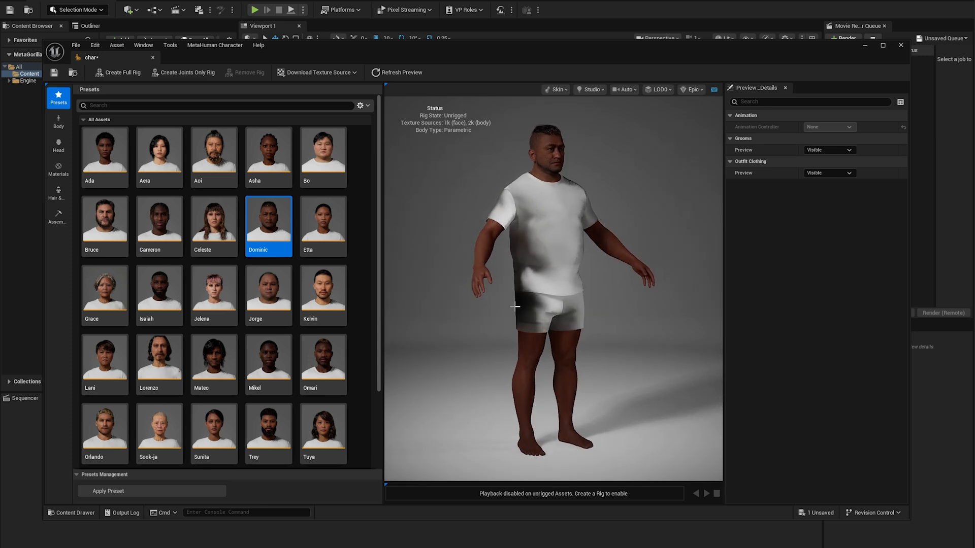
Step: Remove the hair and clothing, then bring up the Assembly settings
click(57, 193)
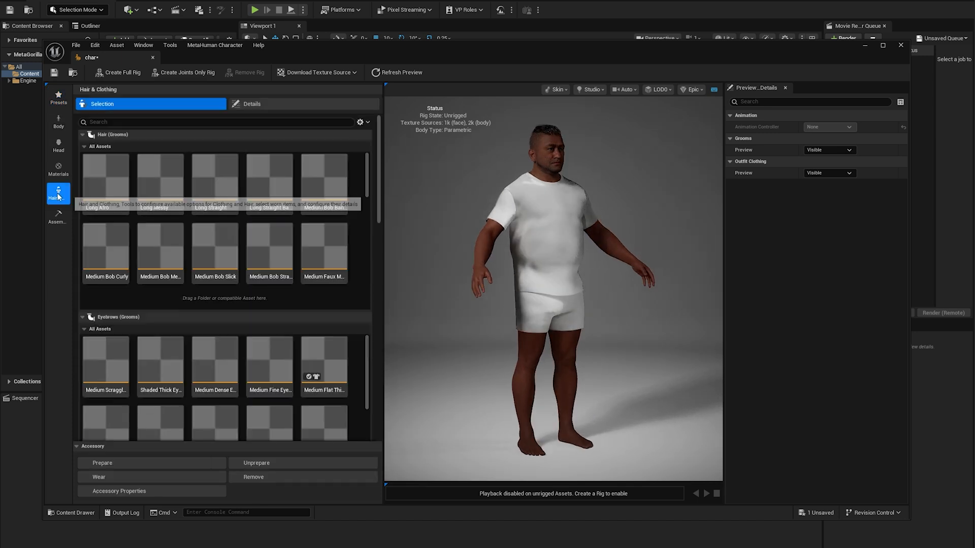
scroll(down, 3)
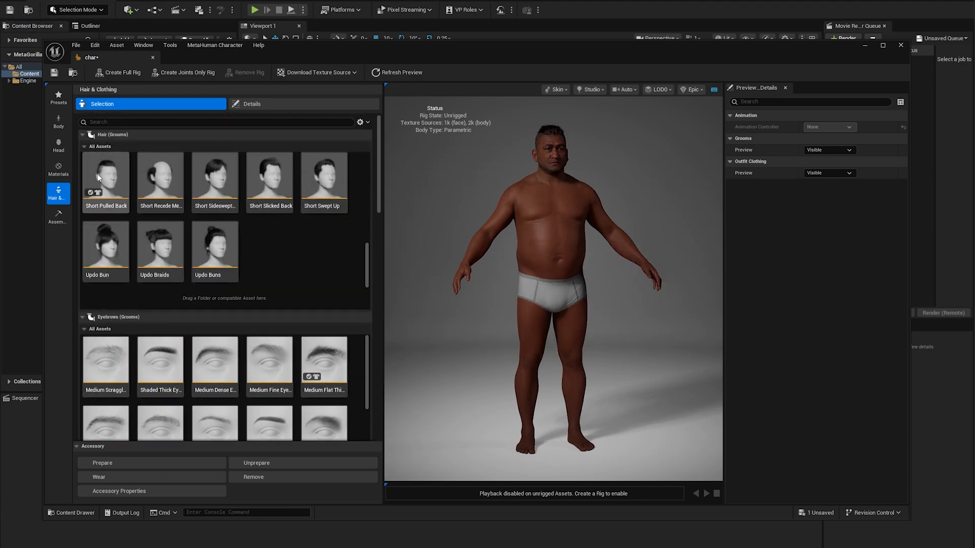
click(58, 217)
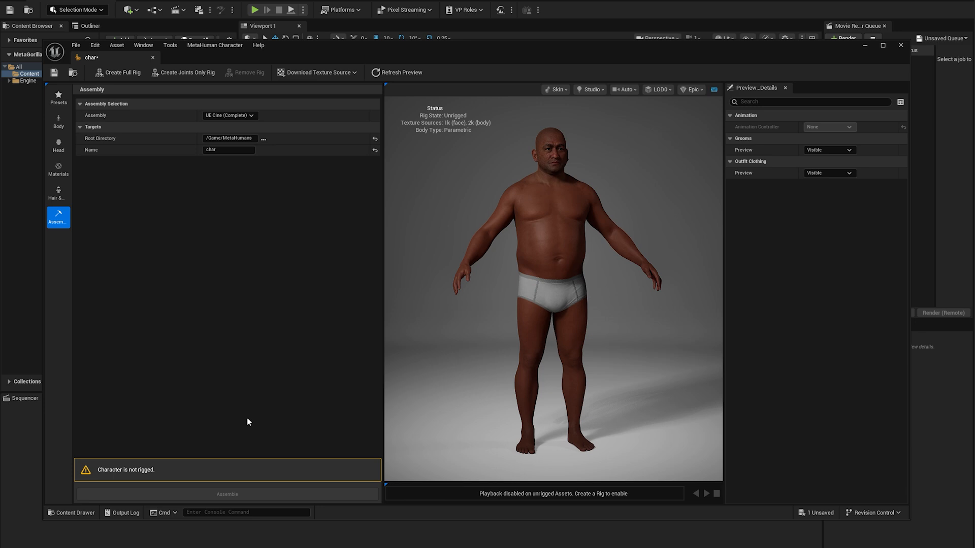
Step: Download the 2k resolution face textures and return to the Assembly settings
click(318, 72)
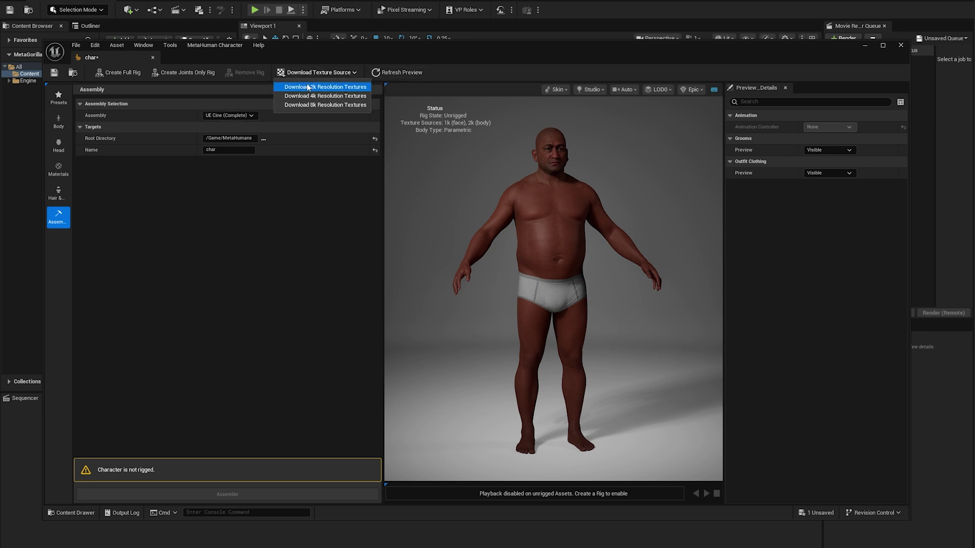
click(326, 86)
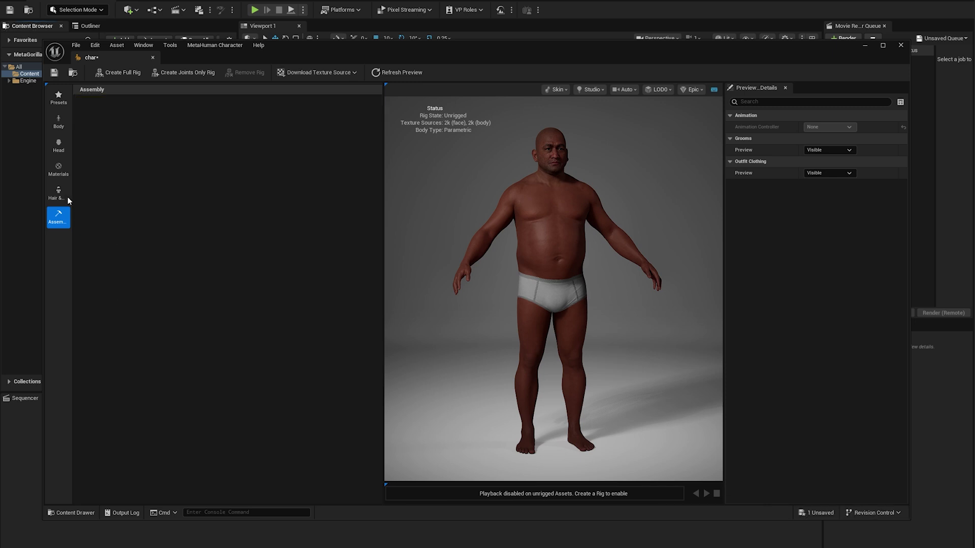
click(58, 217)
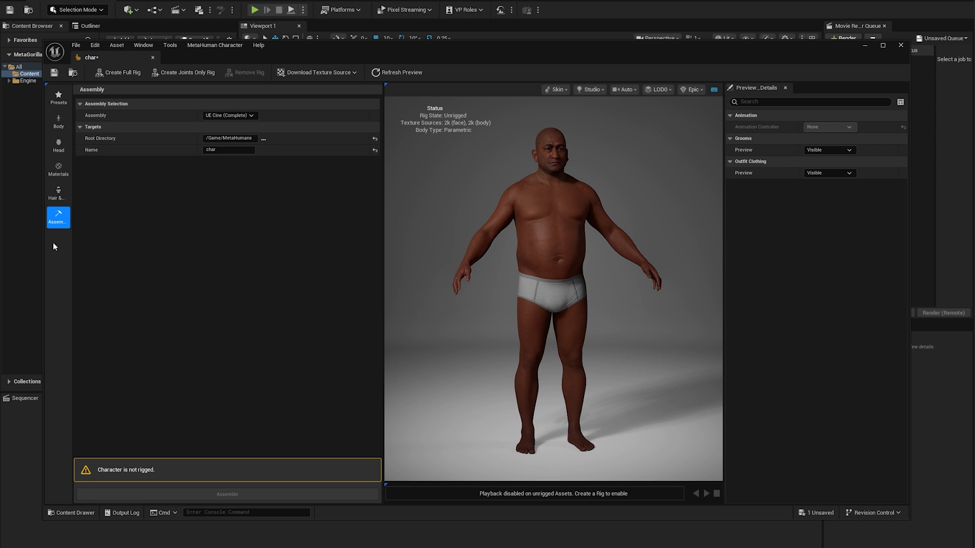
mouse_move(191, 75)
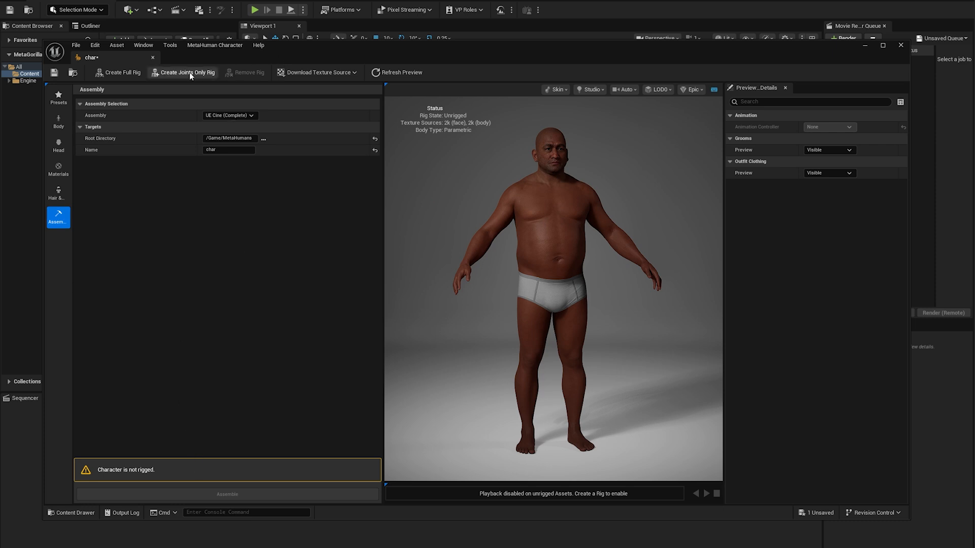
mouse_move(113, 75)
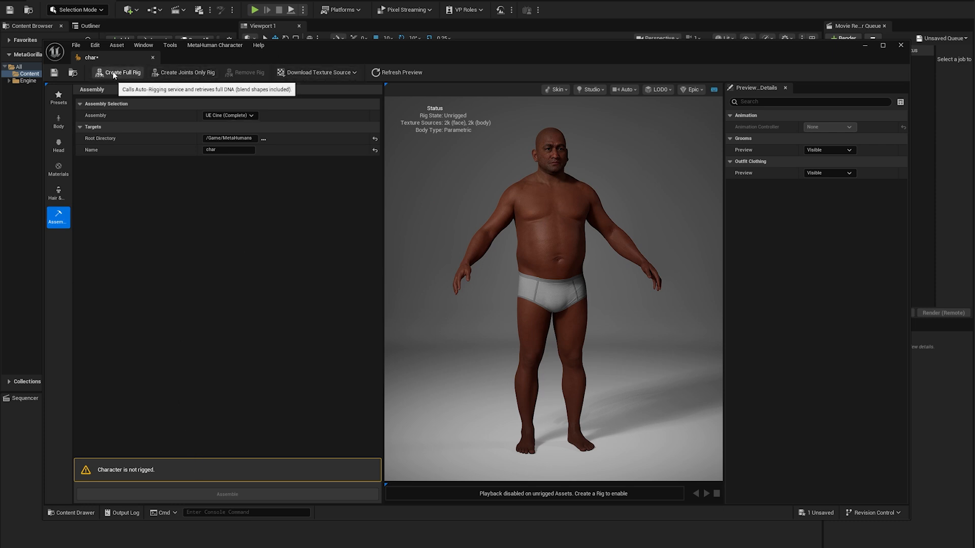
Step: Create a full rig with joints and blend shapes via auto-rigging
click(122, 73)
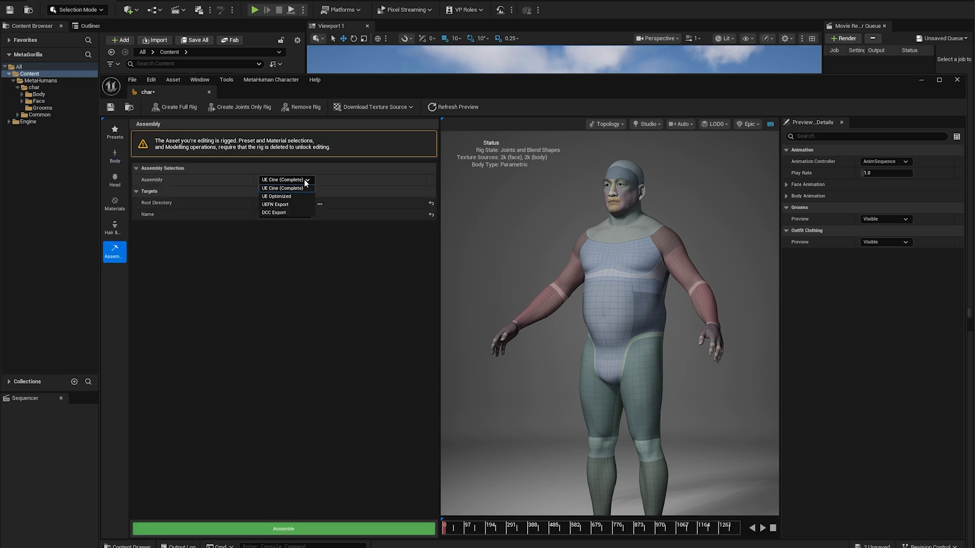
Step: Set the assembly type to DCC Export and browse for an output folder
click(273, 212)
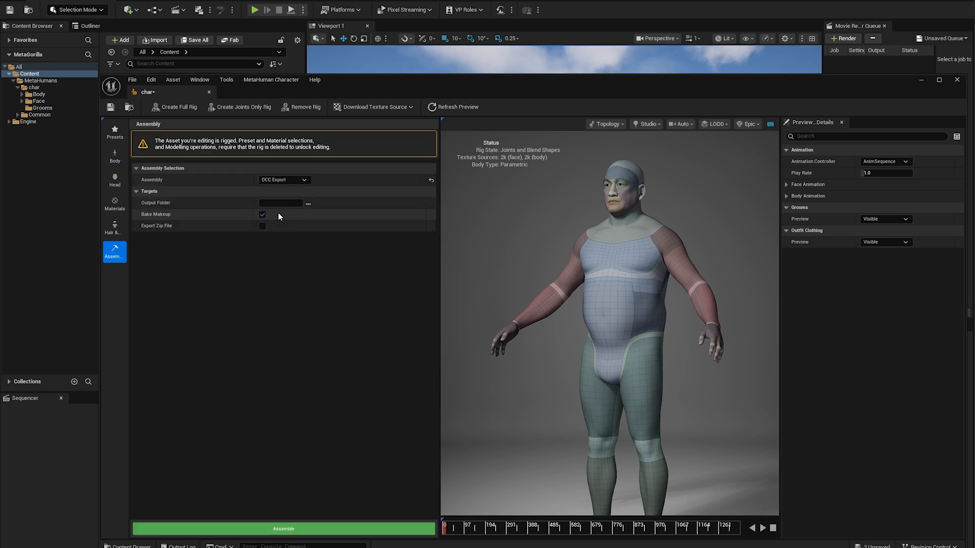
mouse_move(309, 203)
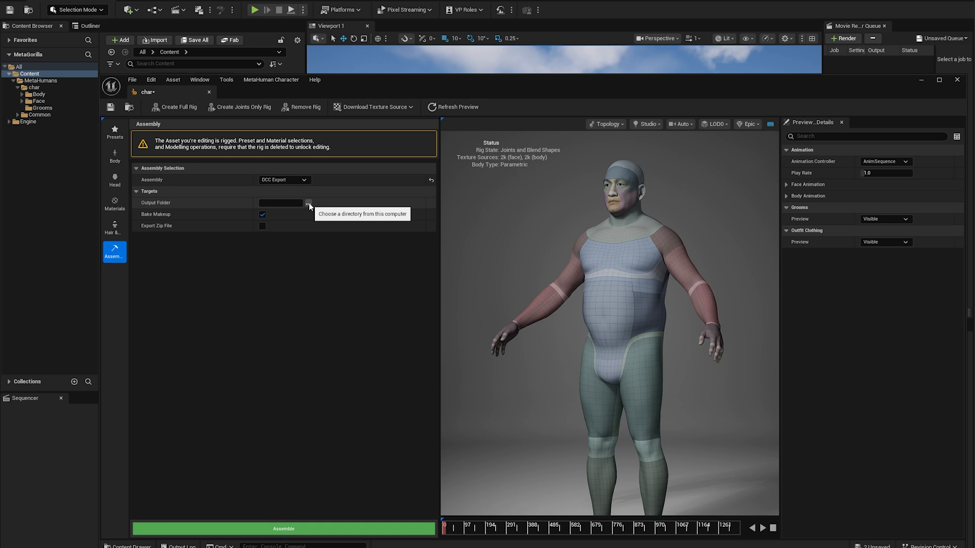
click(307, 202)
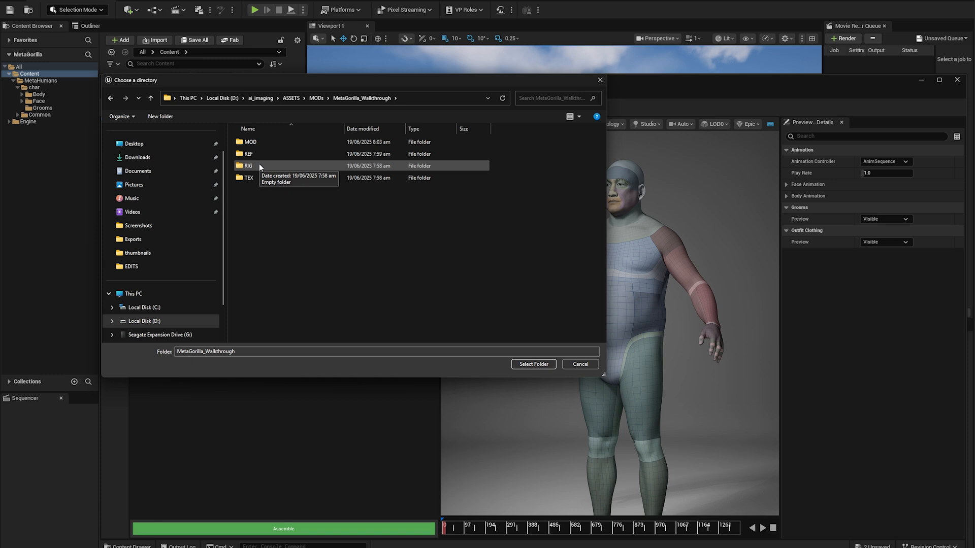
Step: Select the RIG folder as the DCC export output, then switch to Maya
double_click(248, 165)
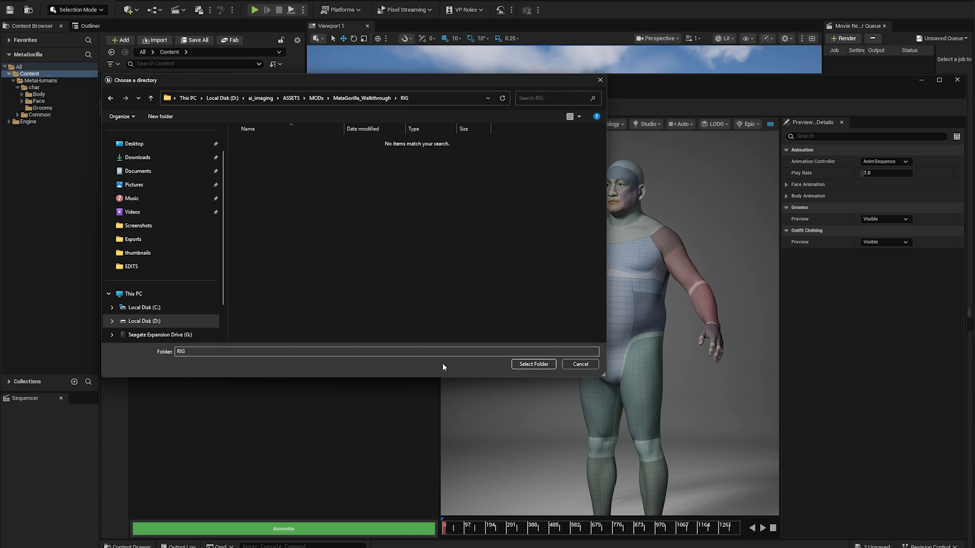
click(535, 363)
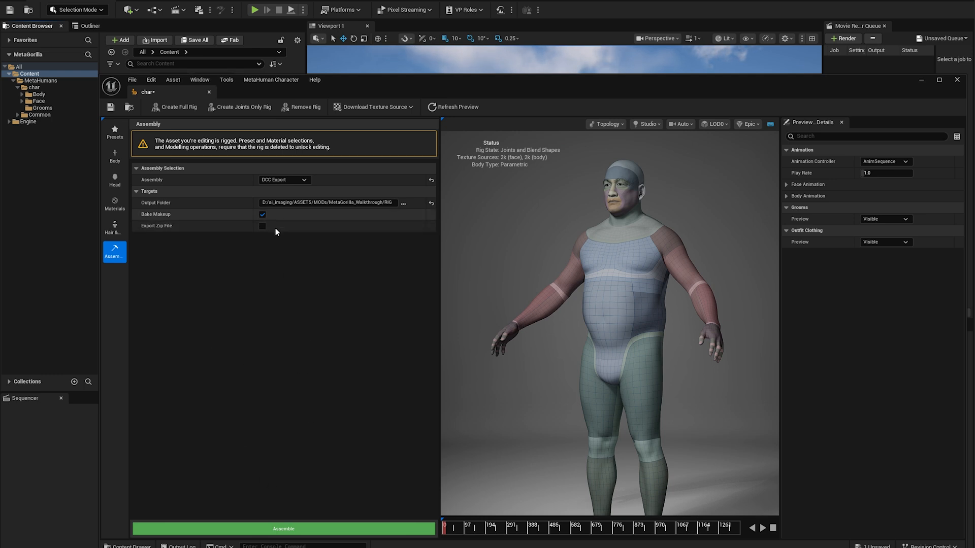
click(282, 529)
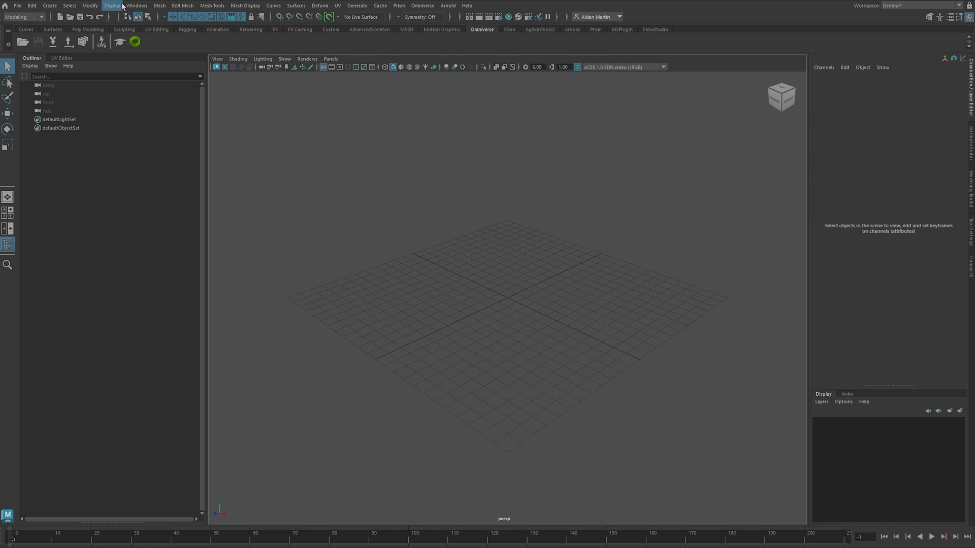
Step: In the Plug-in Manager, filter for MetaHumanForMaya.py, load it and dismiss the compatibility warning
click(135, 5)
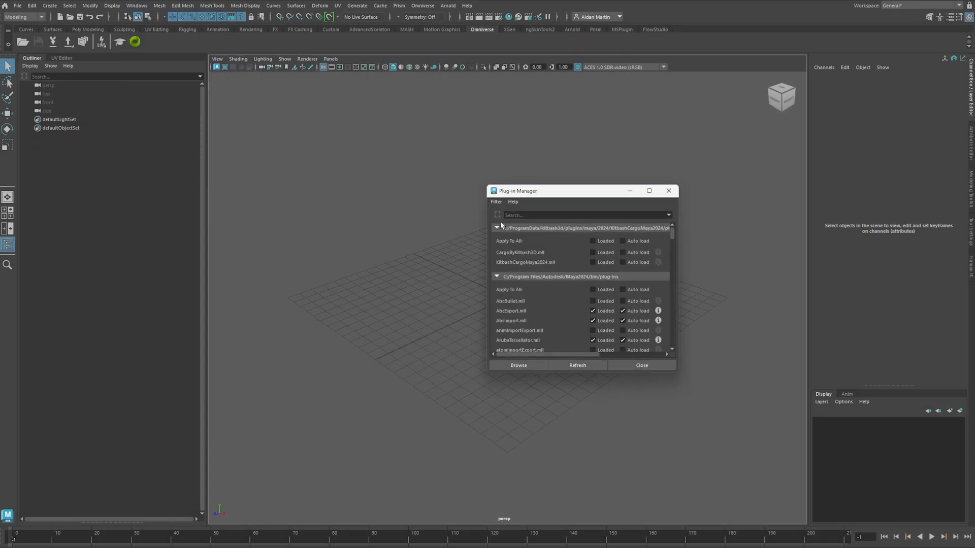
text(mel)
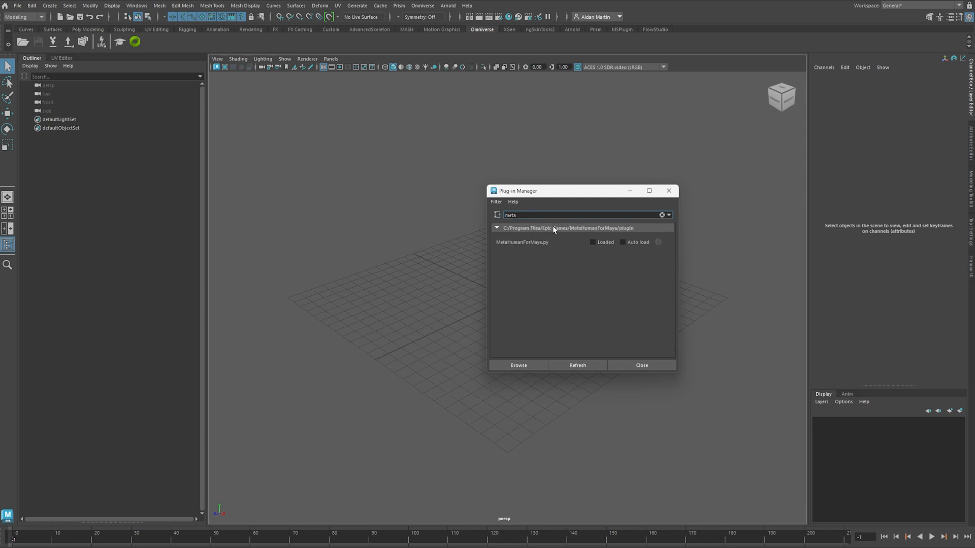
click(593, 242)
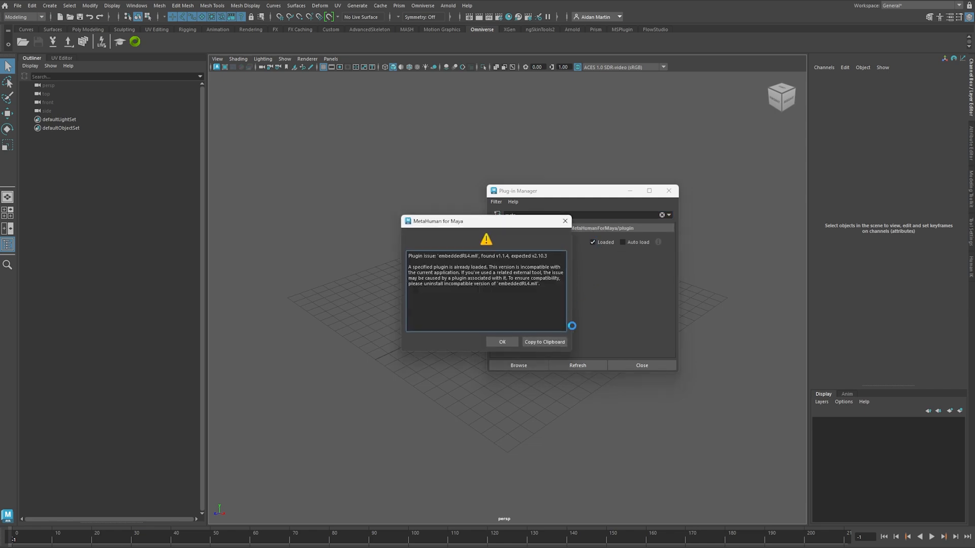
mouse_move(463, 264)
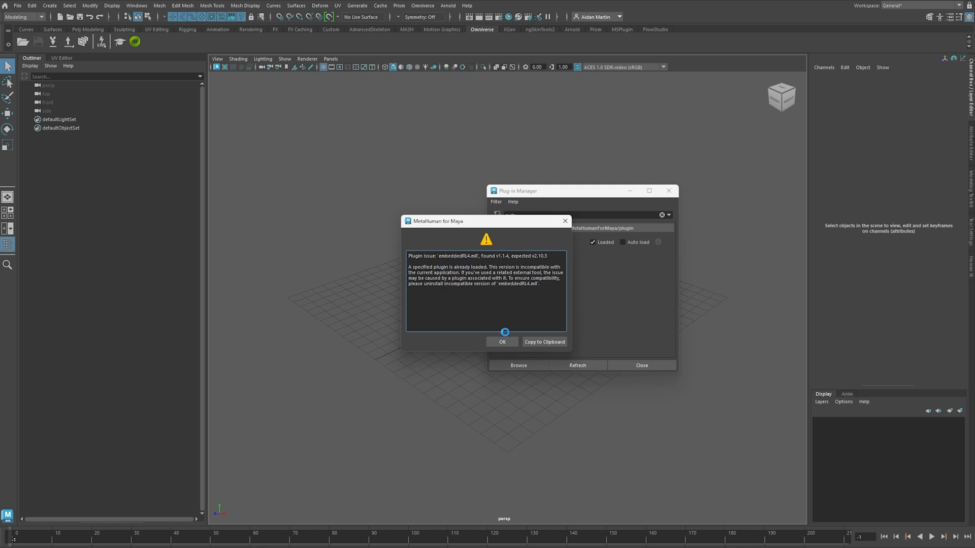
click(502, 341)
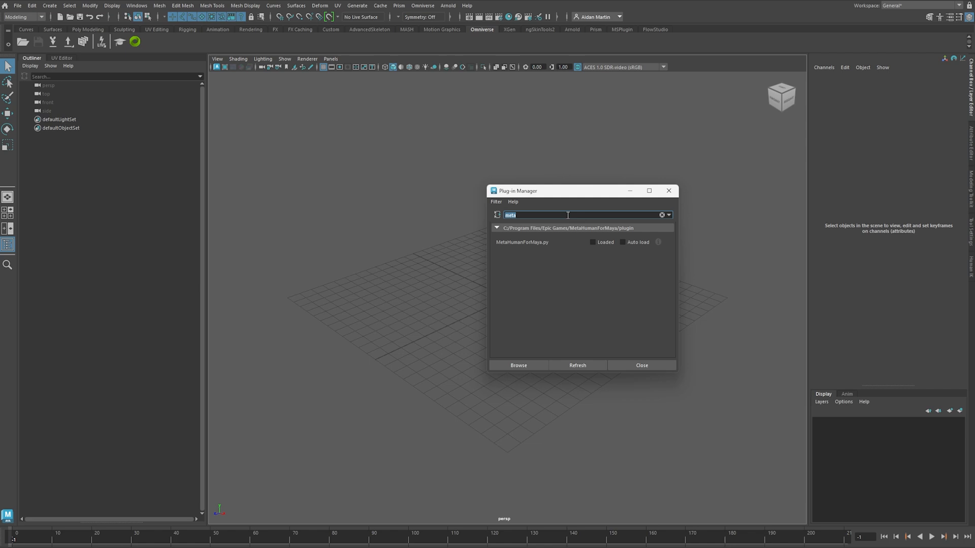
Step: Re-filter for 'meta', reload MetaHumanForMaya.py and close the Plug-in Manager
text(emb)
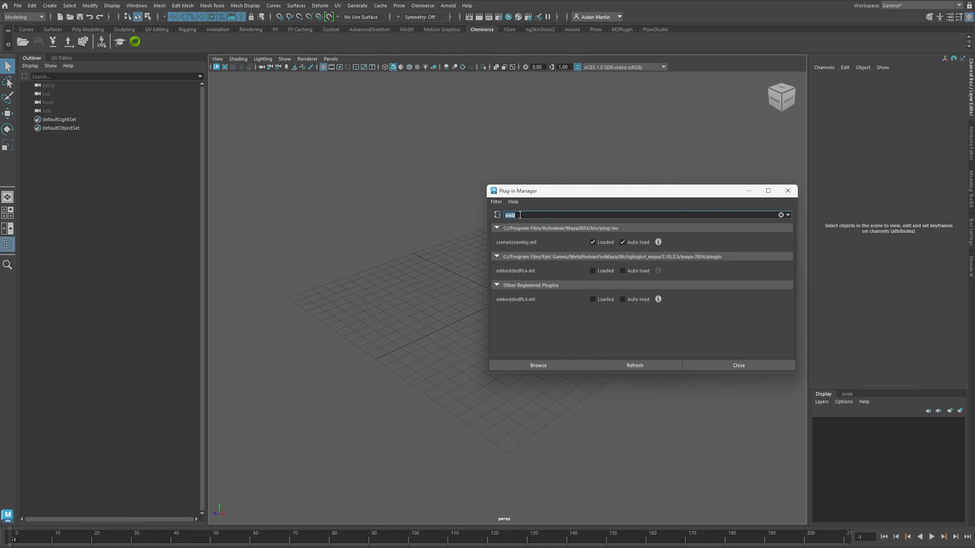
text(meta)
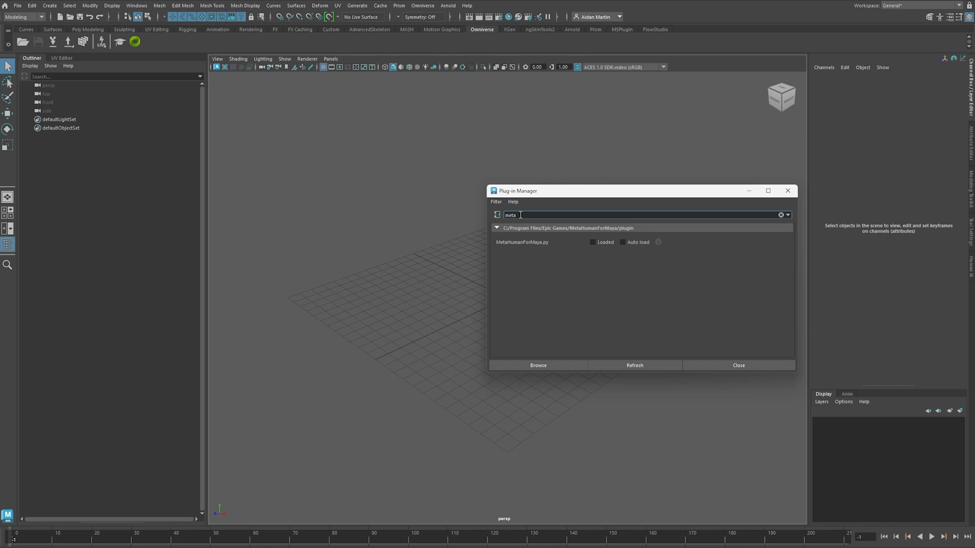
click(592, 242)
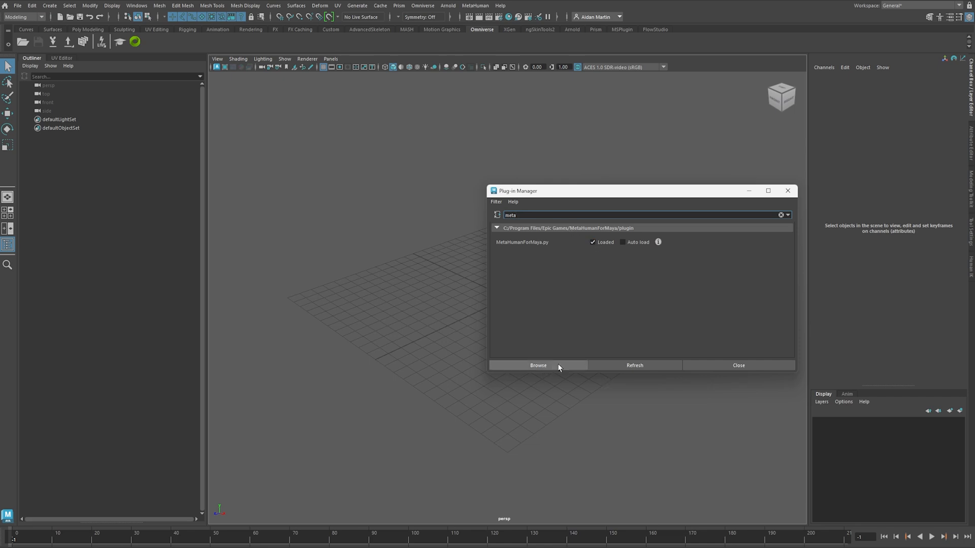
mouse_move(726, 370)
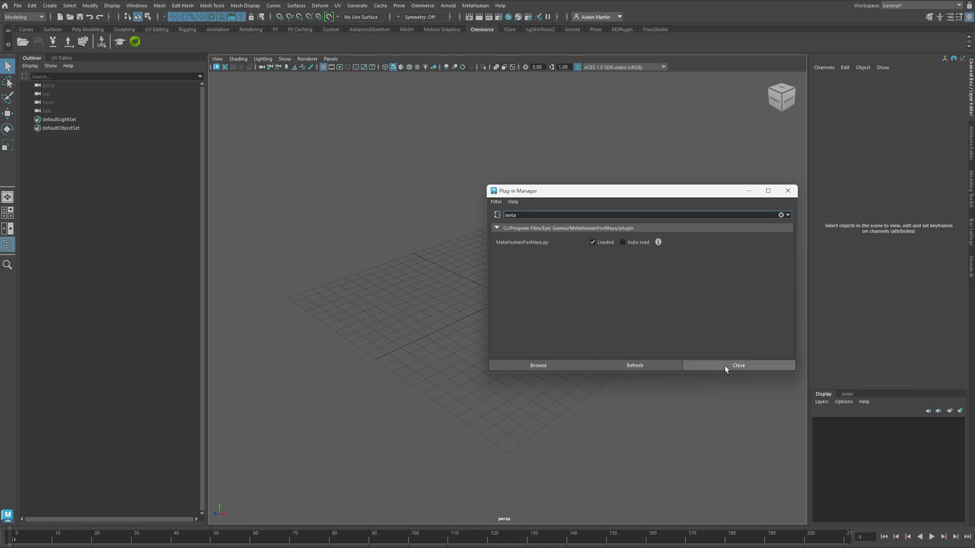
click(478, 5)
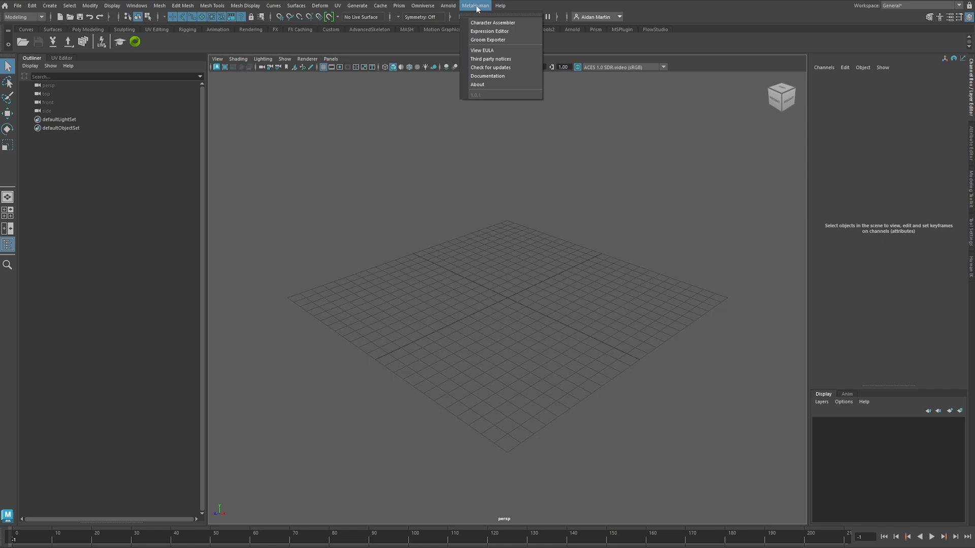
Step: Point the MetaHuman Character Assembler at the RIG folder as its MetaHumans directory
click(478, 5)
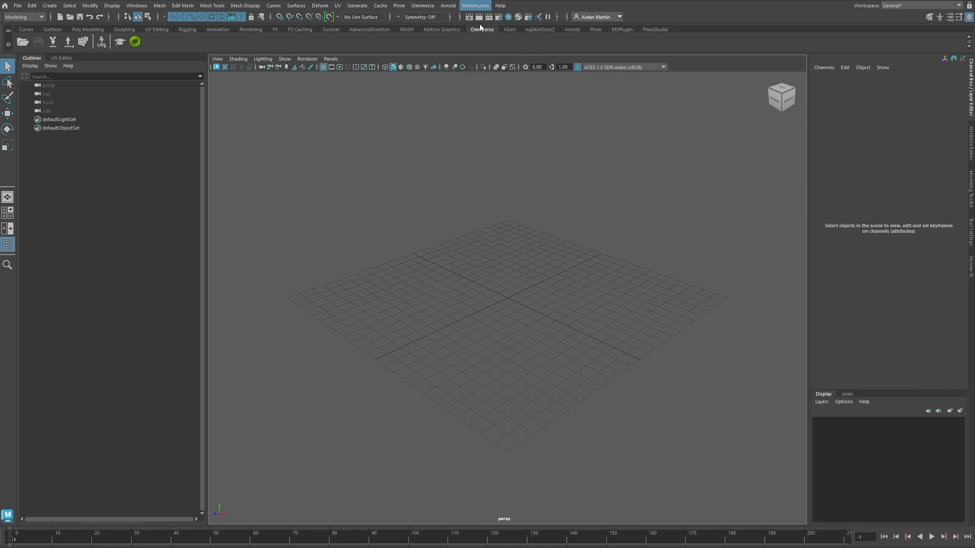
click(483, 5)
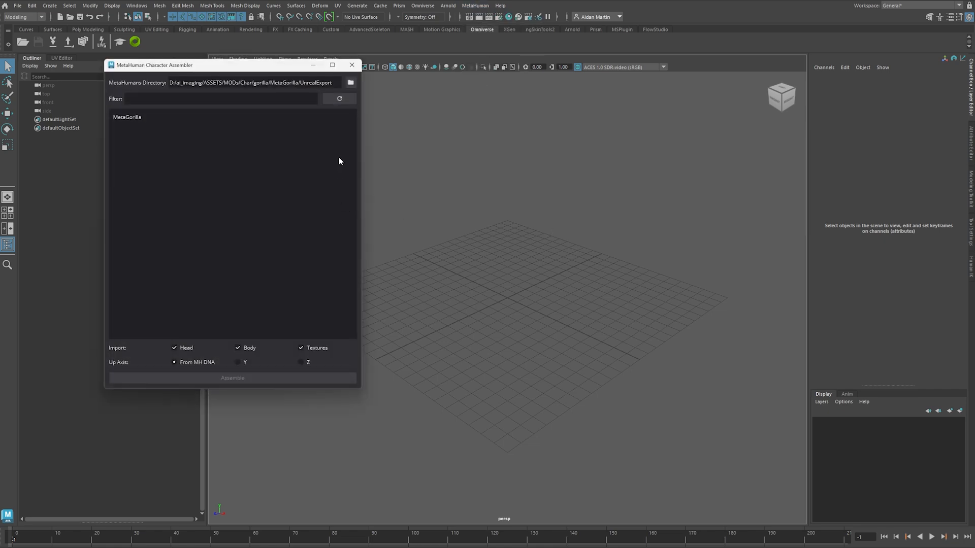
click(350, 82)
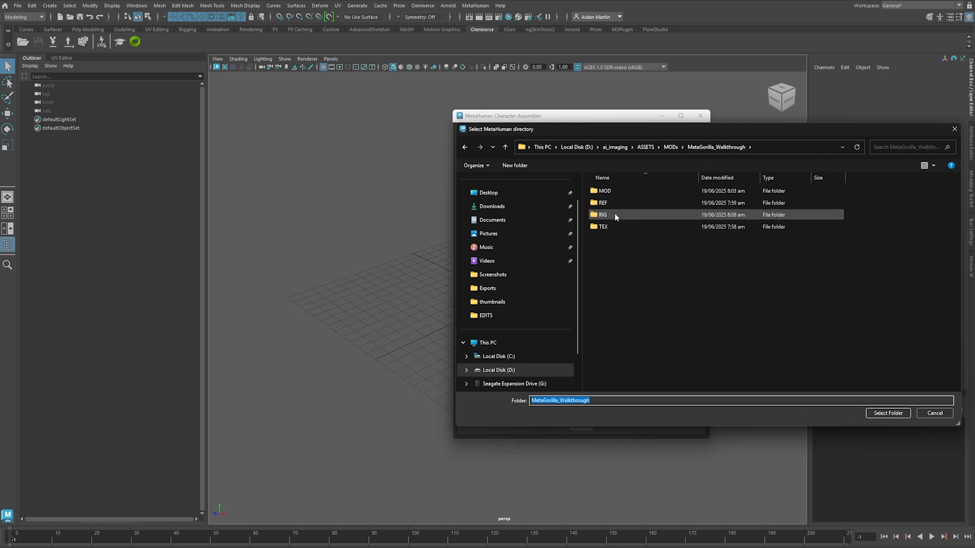
double_click(602, 215)
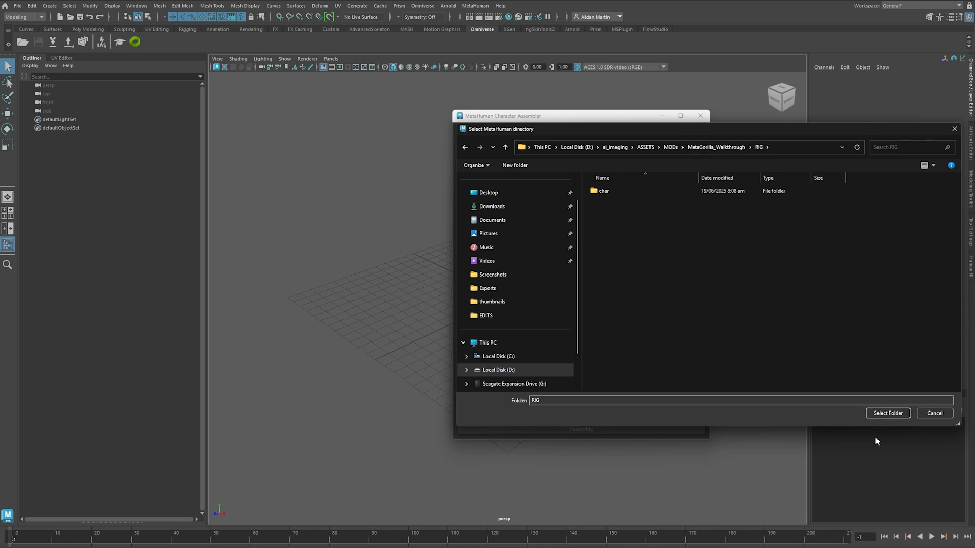
click(888, 413)
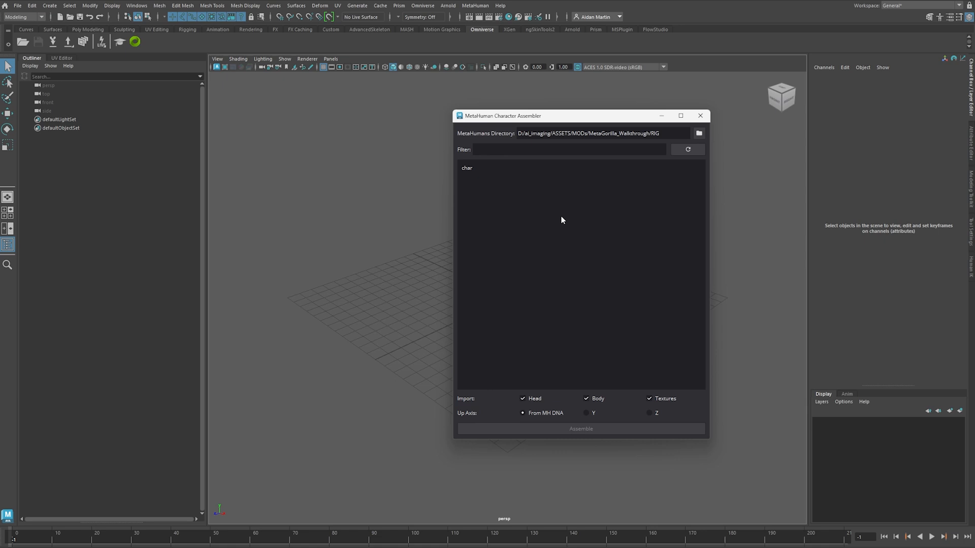
Step: Assemble the char MetaHuman and confirm importing it into the scene
click(467, 169)
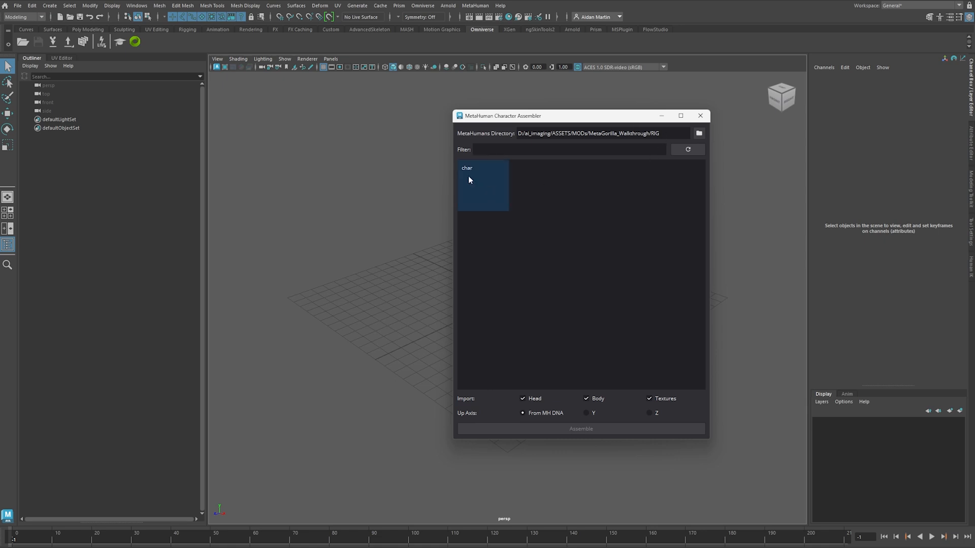
click(484, 186)
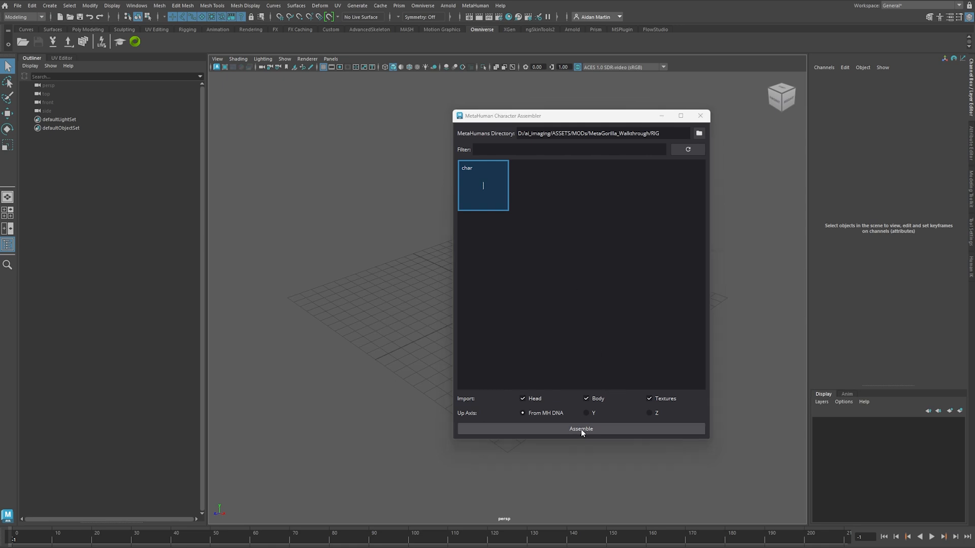
click(581, 429)
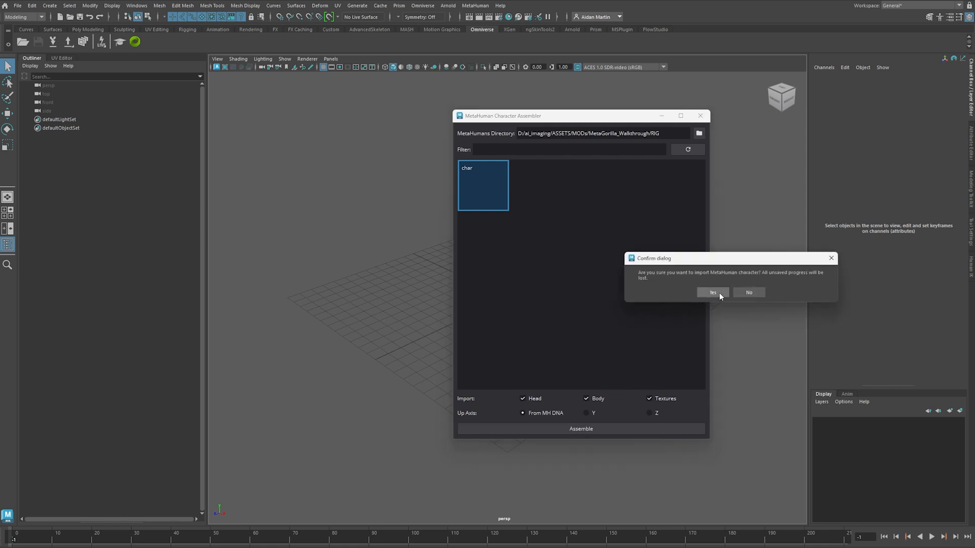
click(713, 292)
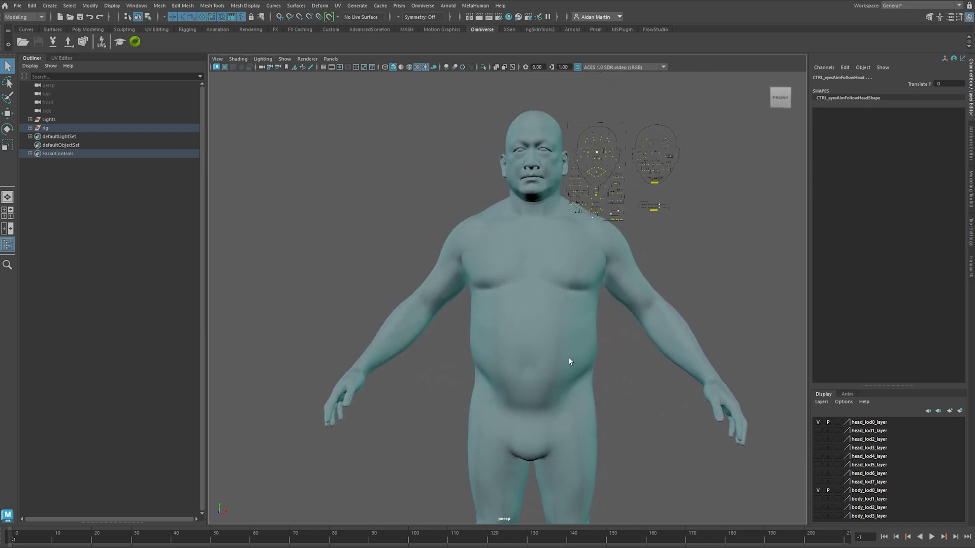
Step: Duplicate the head and body LOD0 meshes to the scene root and delete their construction history
click(27, 128)
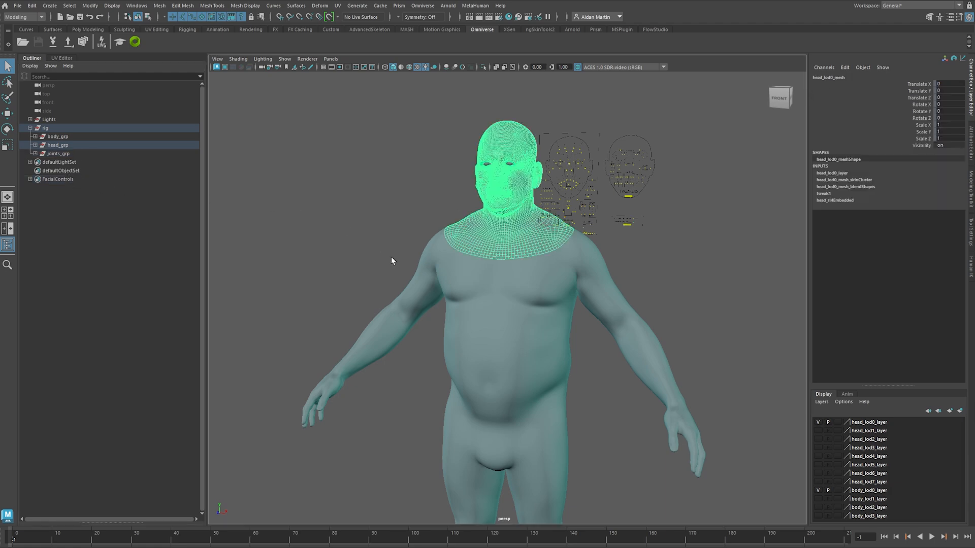
click(51, 136)
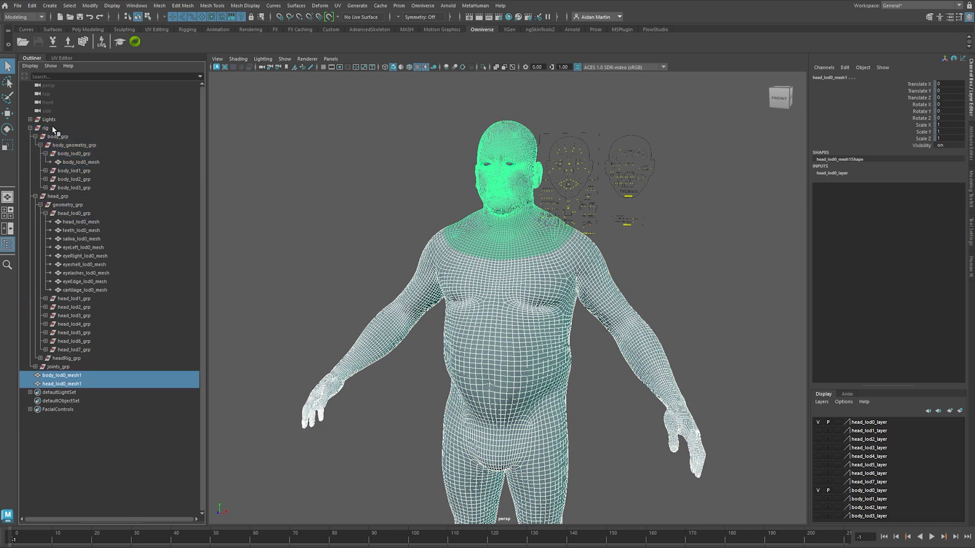
click(33, 5)
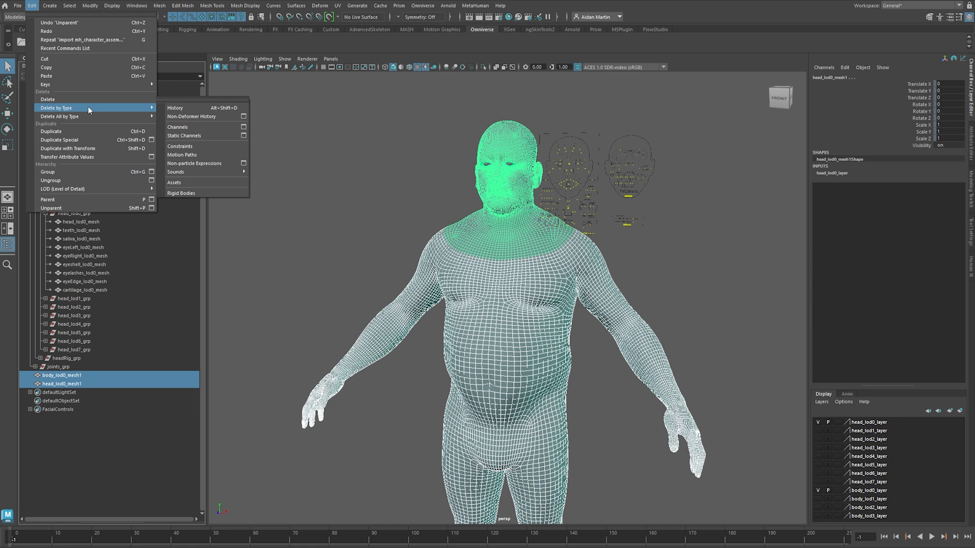
click(47, 5)
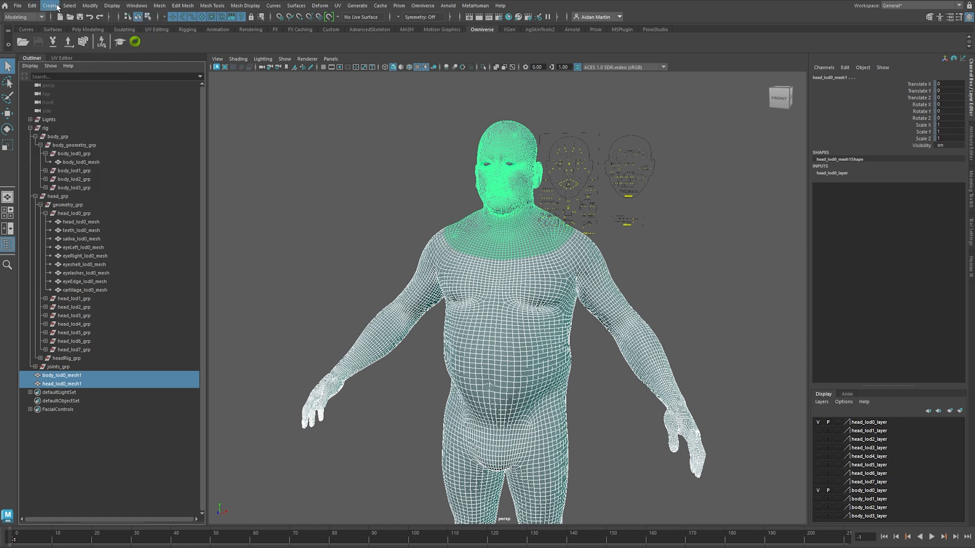
mouse_move(921, 84)
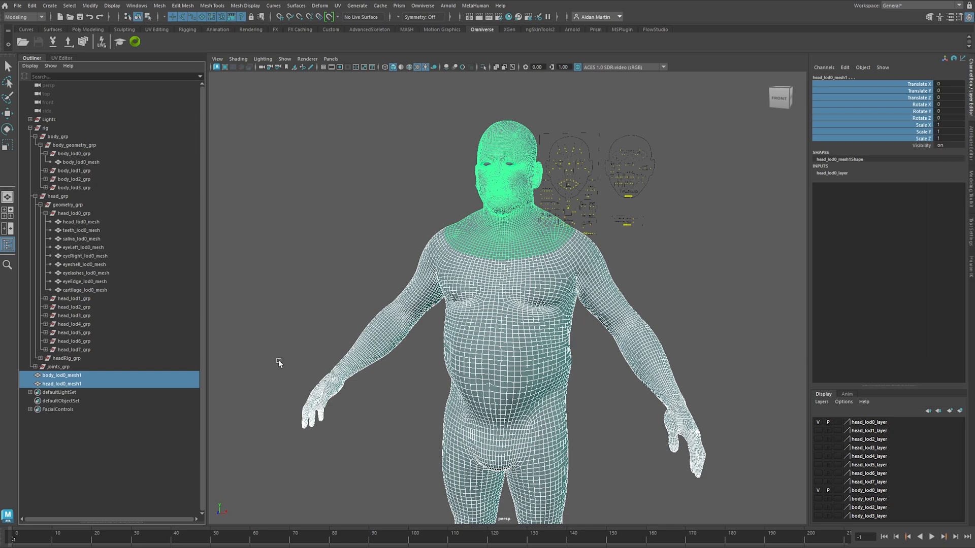
mouse_move(268, 236)
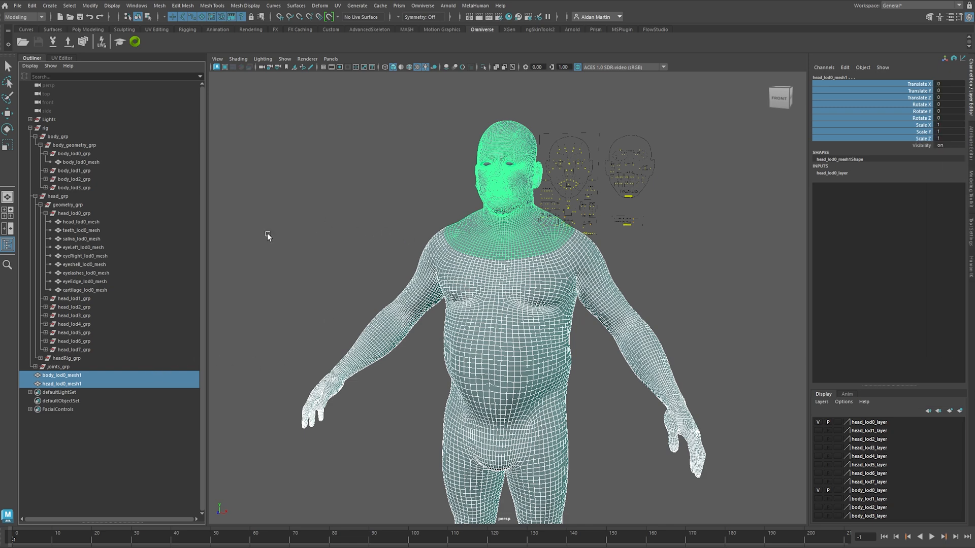
Step: Select the Lights group in the Outliner for removal
click(43, 120)
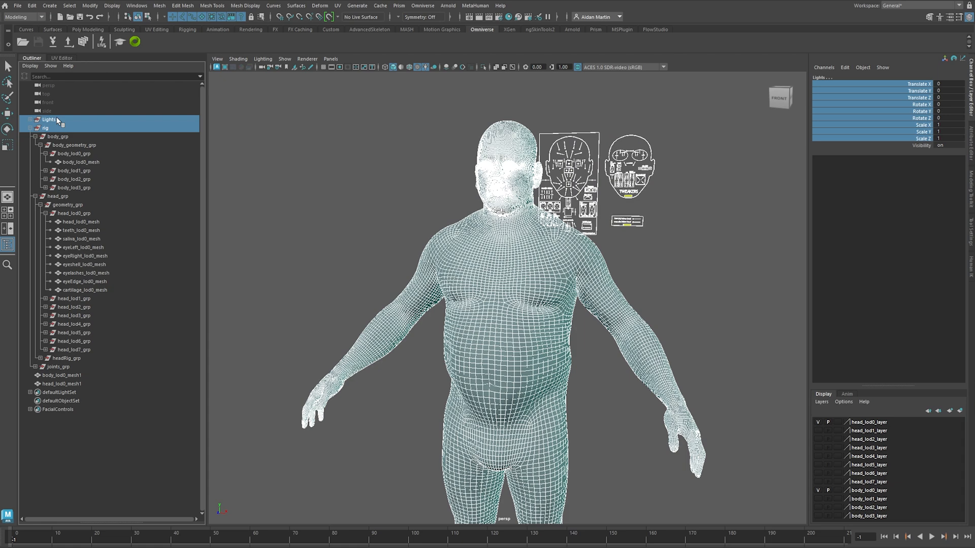
double_click(39, 119)
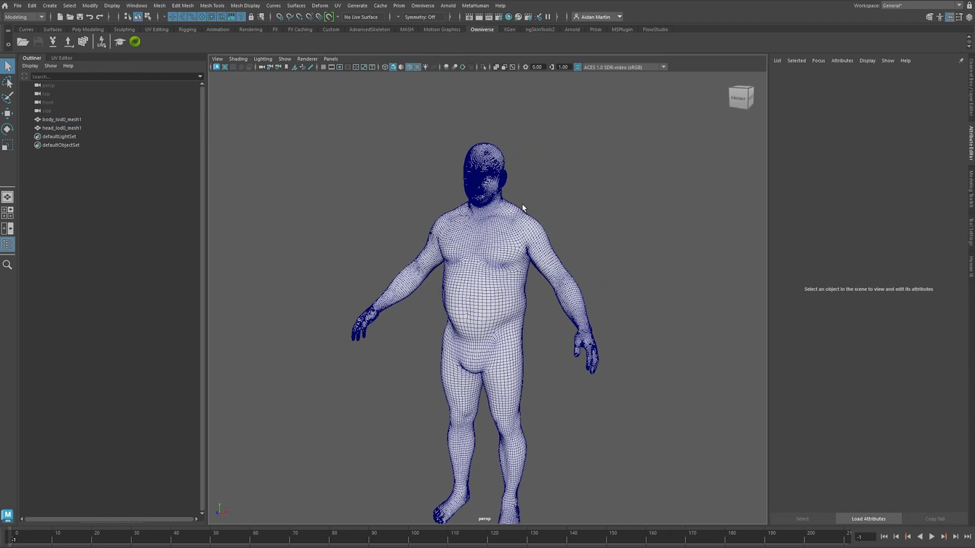
Step: Remove the rig, lights and facial controls, leaving the head mesh selected for export
scroll(down, 3)
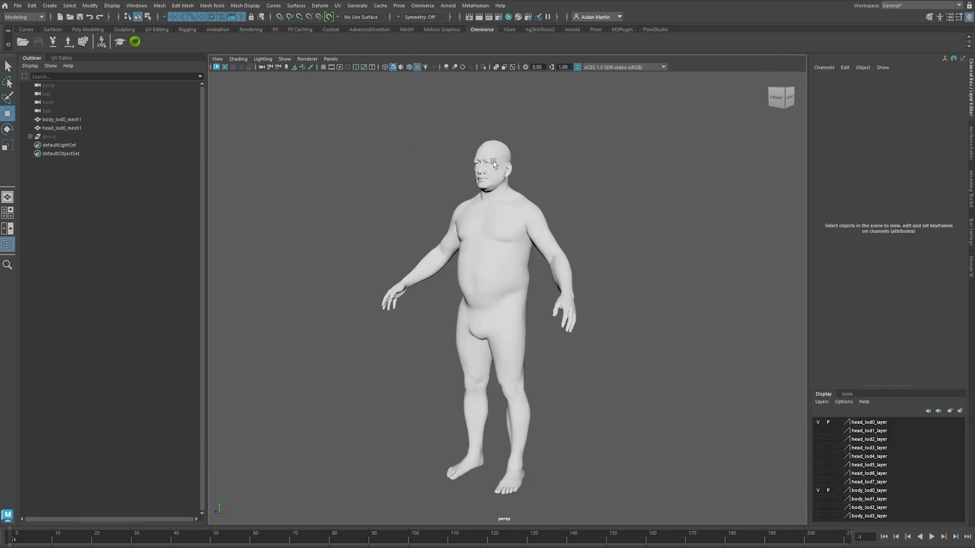
click(25, 5)
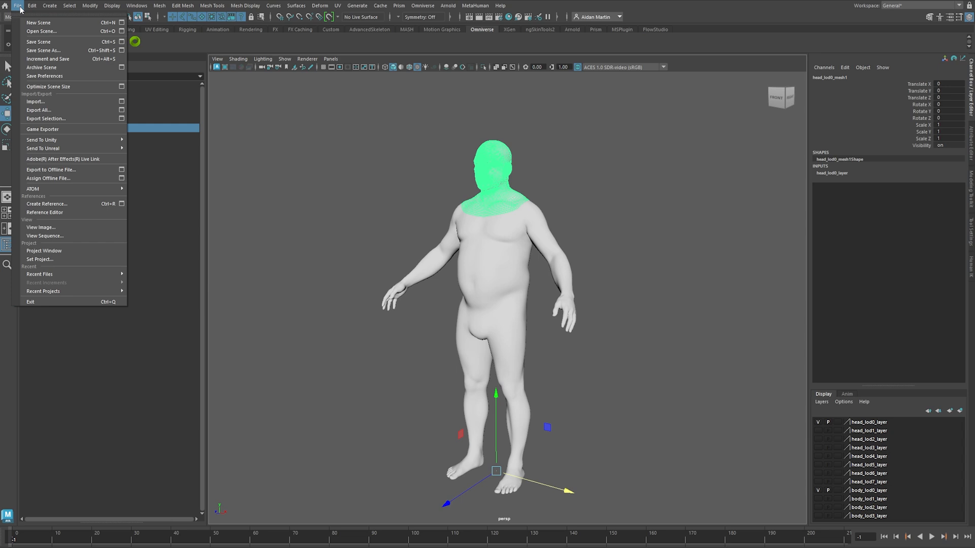
Step: Export the selected head mesh as MetaHumanHeadLod0.obj
click(39, 118)
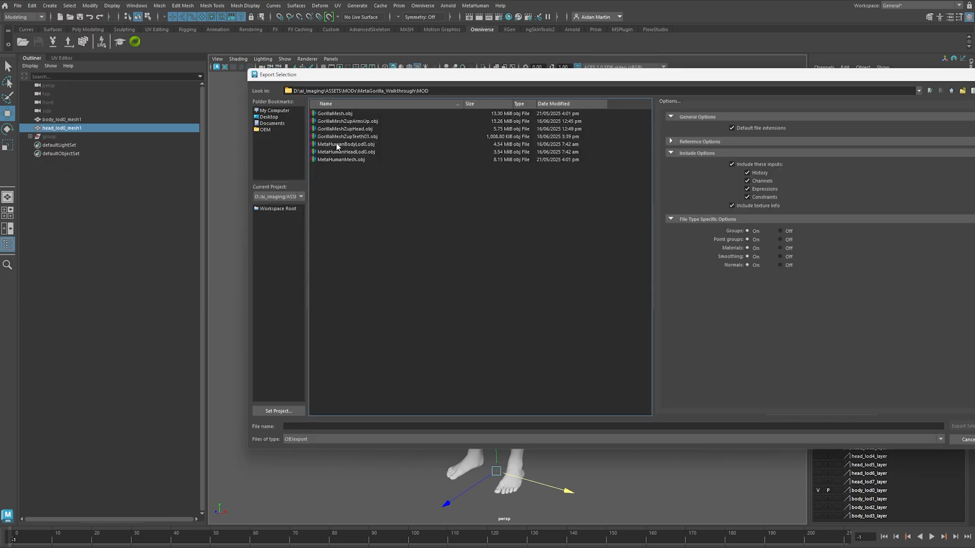
mouse_move(336, 151)
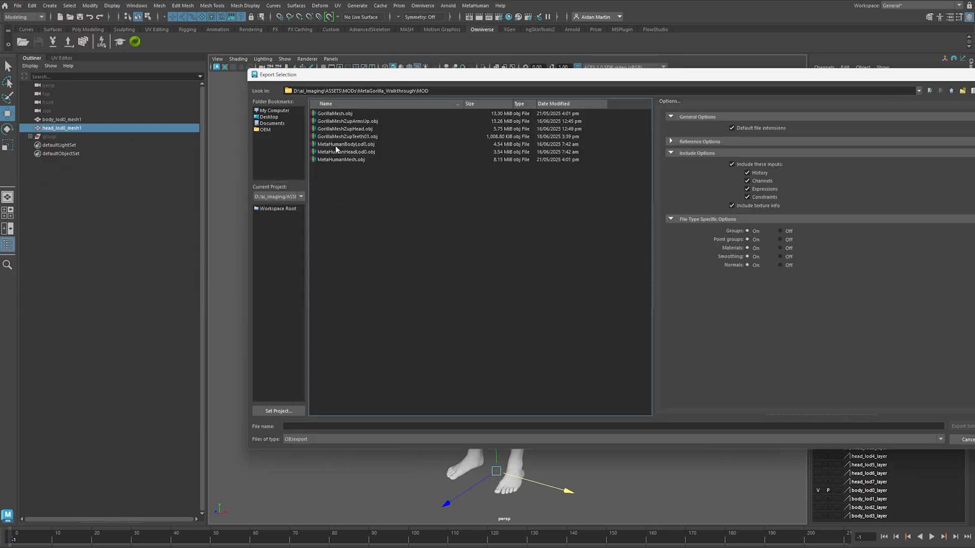
click(344, 151)
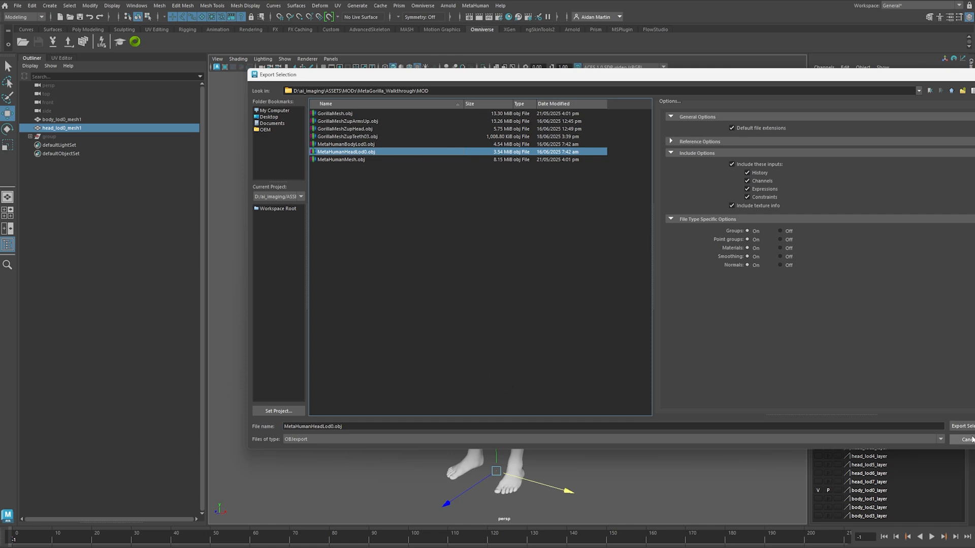
click(965, 440)
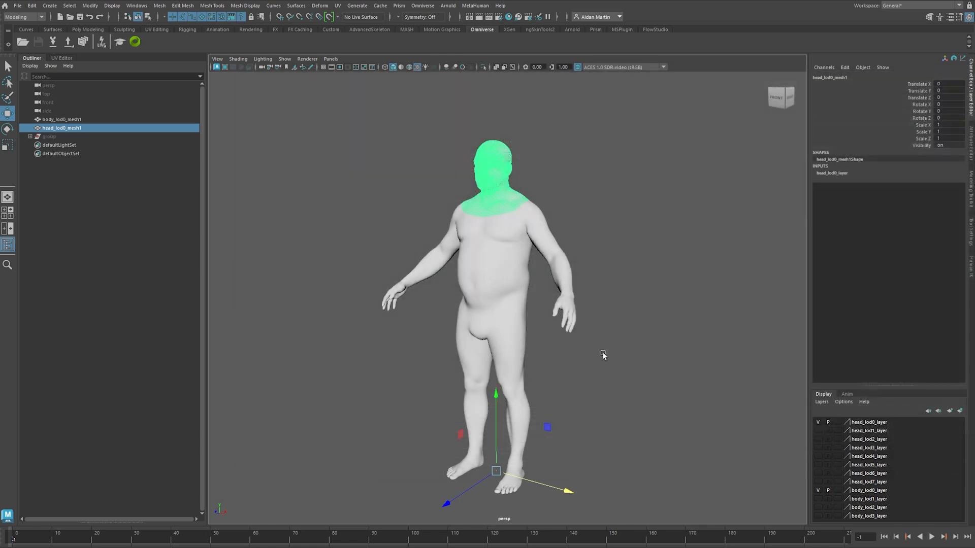
Step: Export the body mesh as MetaHumanBodyLod0.obj into the MOD folder
click(63, 119)
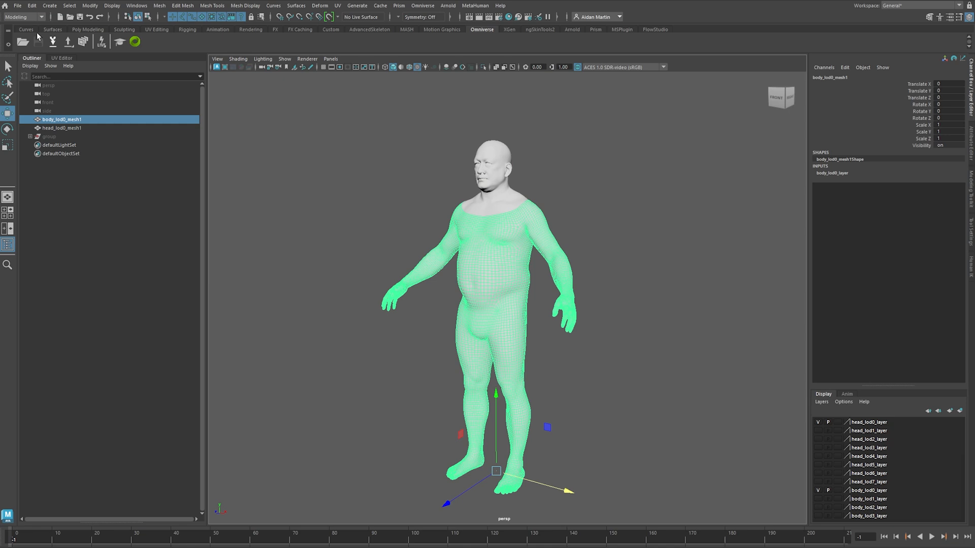
click(22, 4)
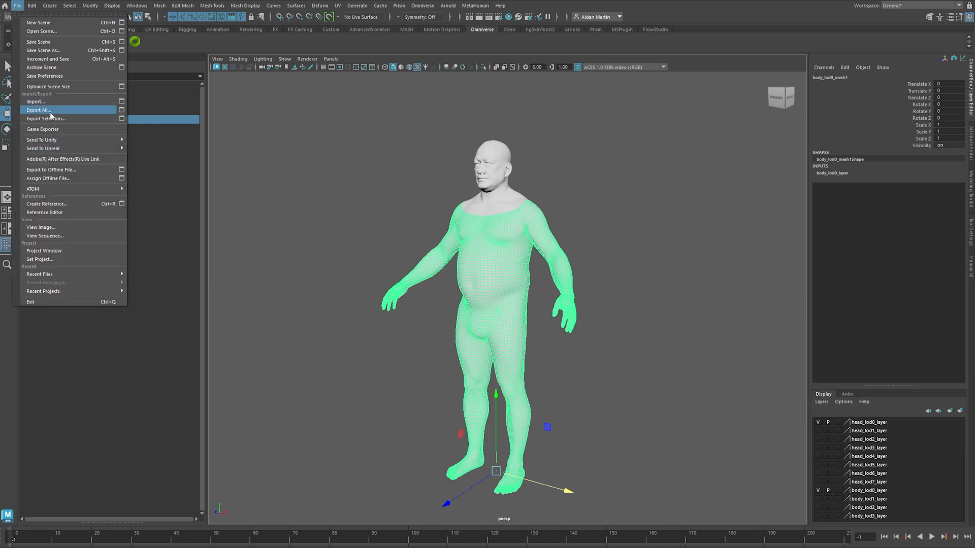
click(43, 118)
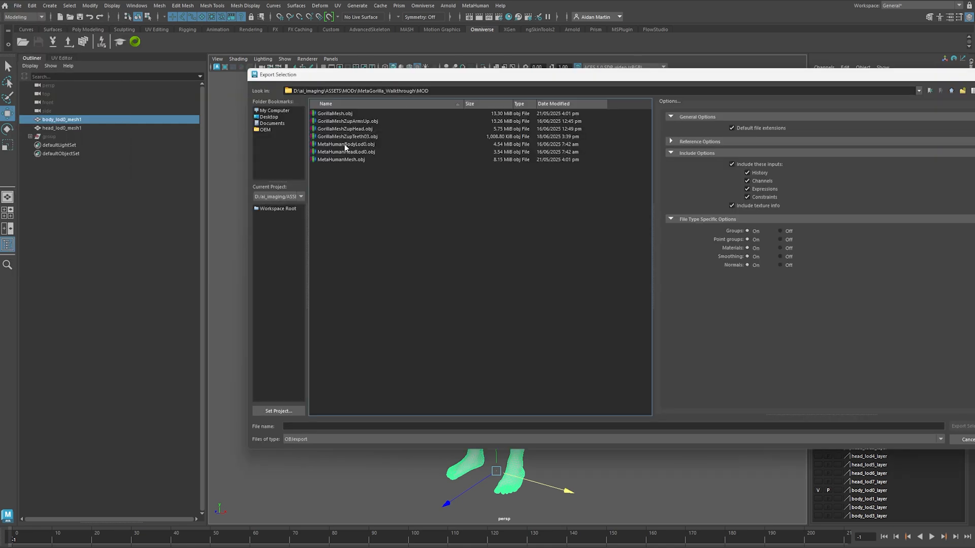
click(347, 144)
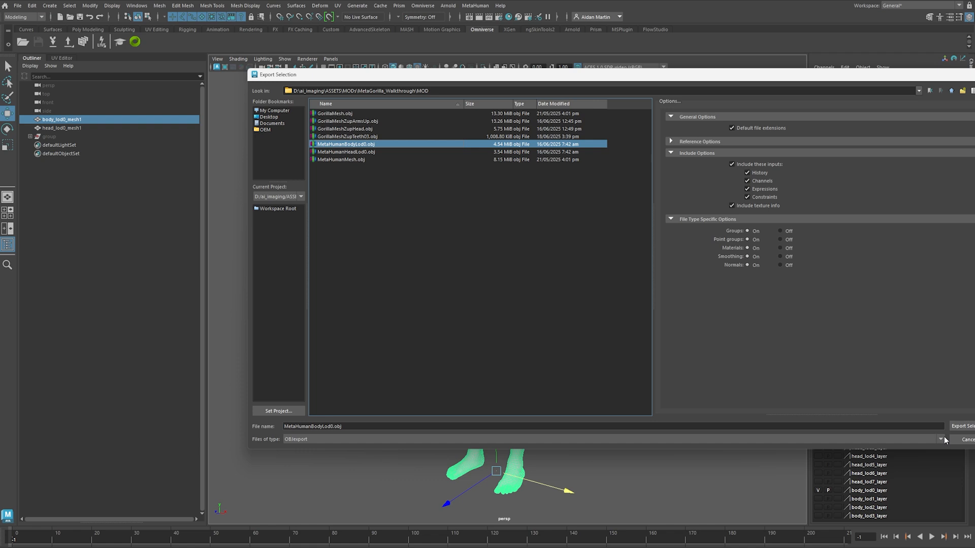
click(963, 439)
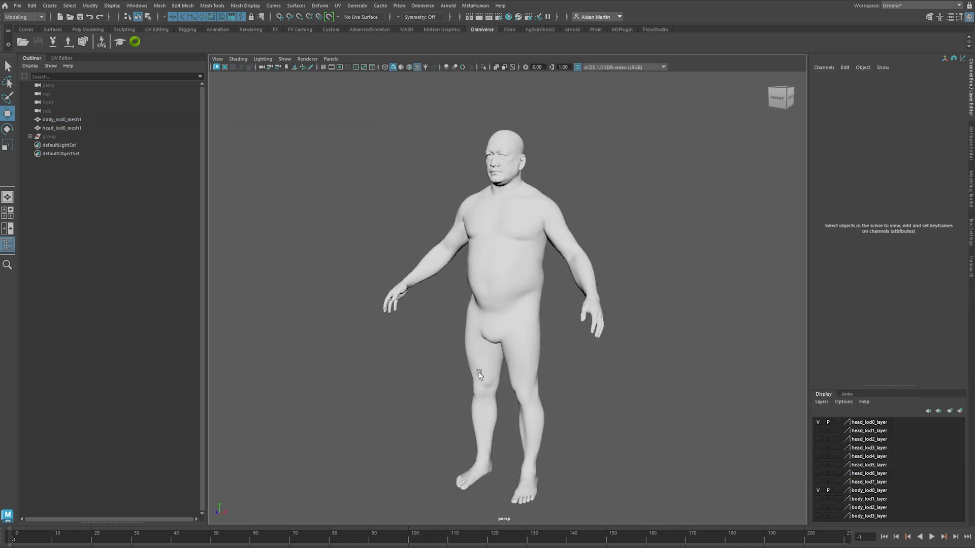
drag(478, 373, 470, 363)
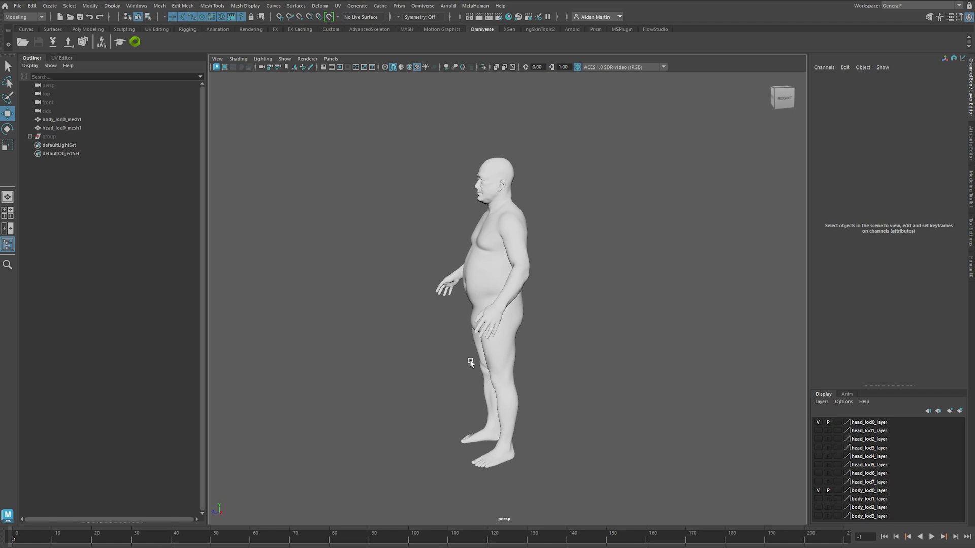
mouse_move(300, 503)
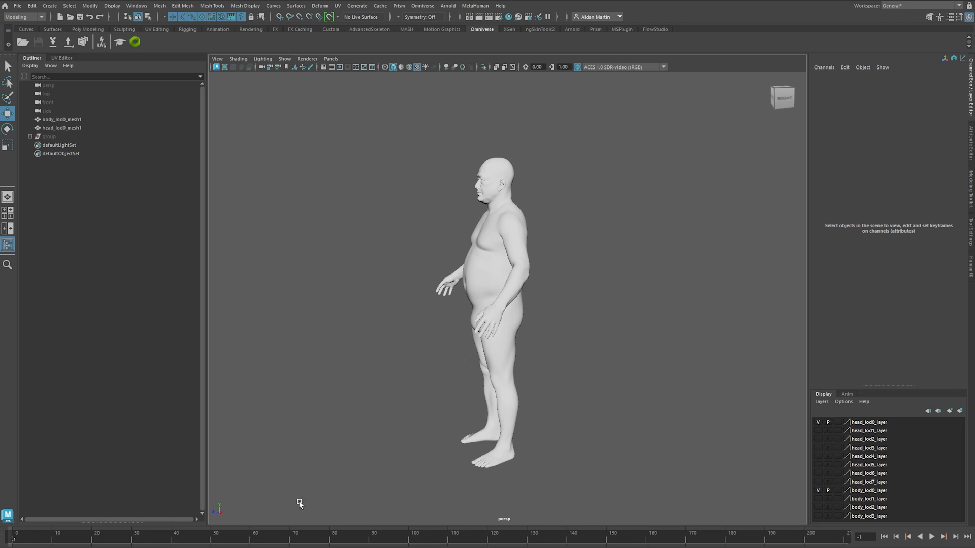
mouse_move(333, 405)
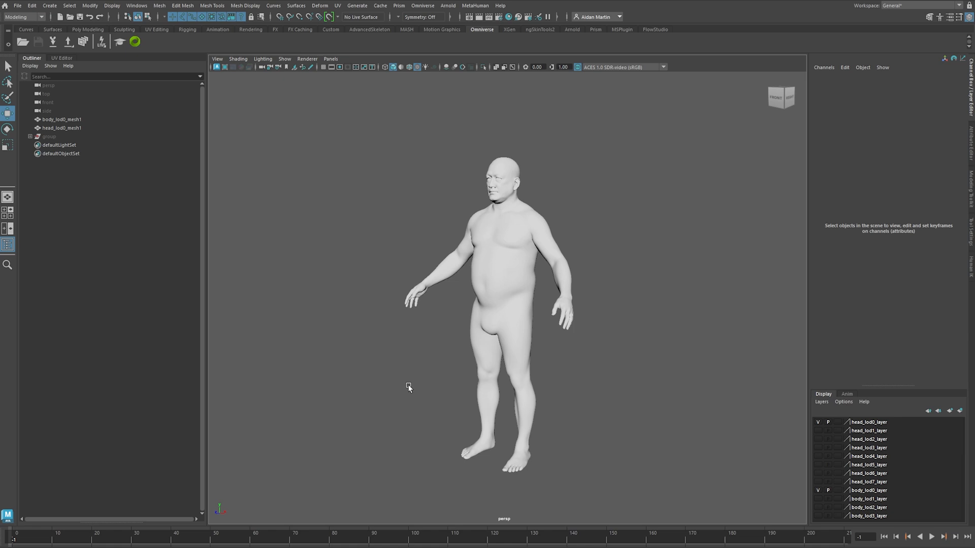
mouse_move(410, 380)
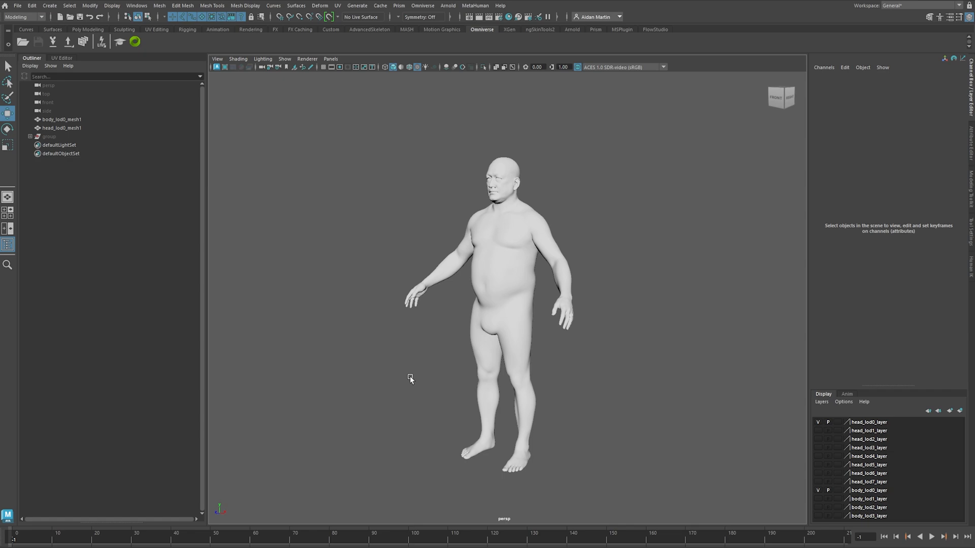